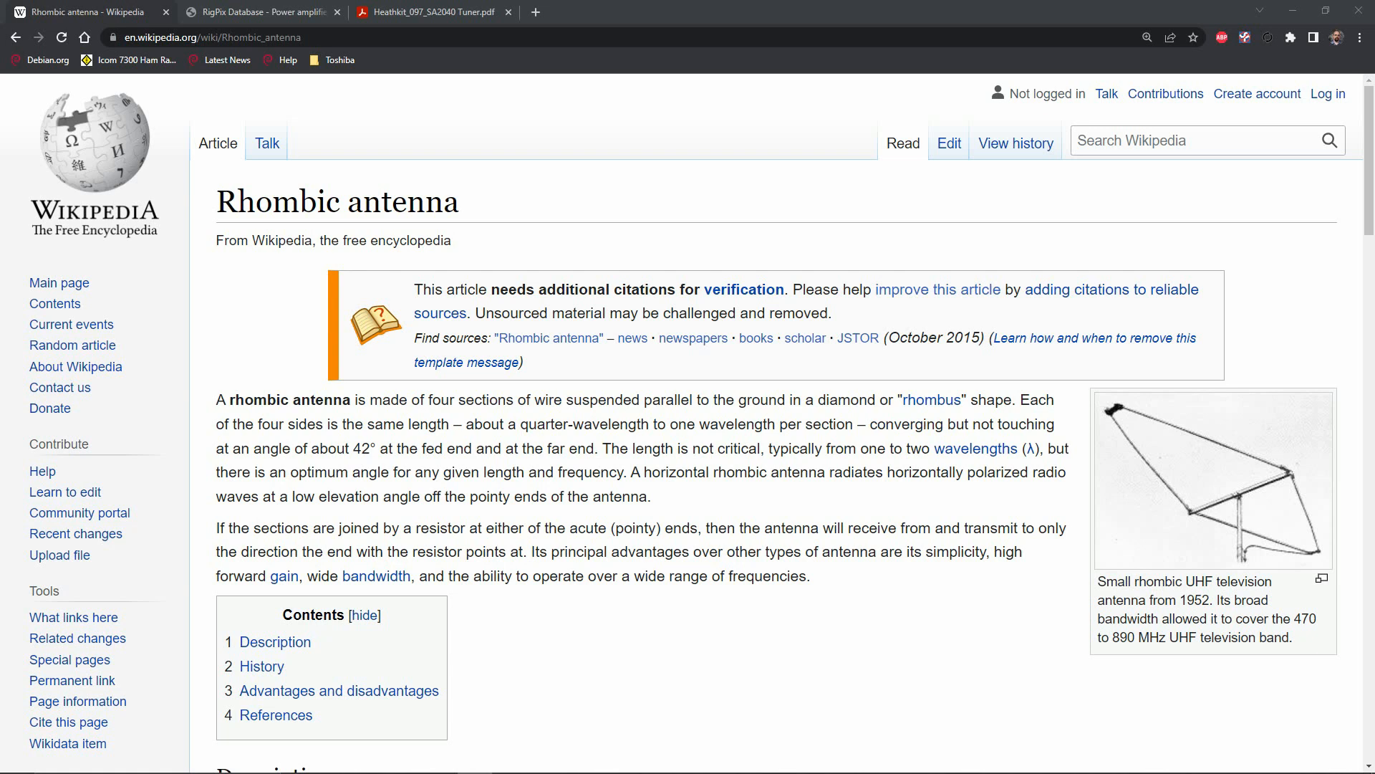
{"action": "mouse_move", "coordinate": [8, 388]}
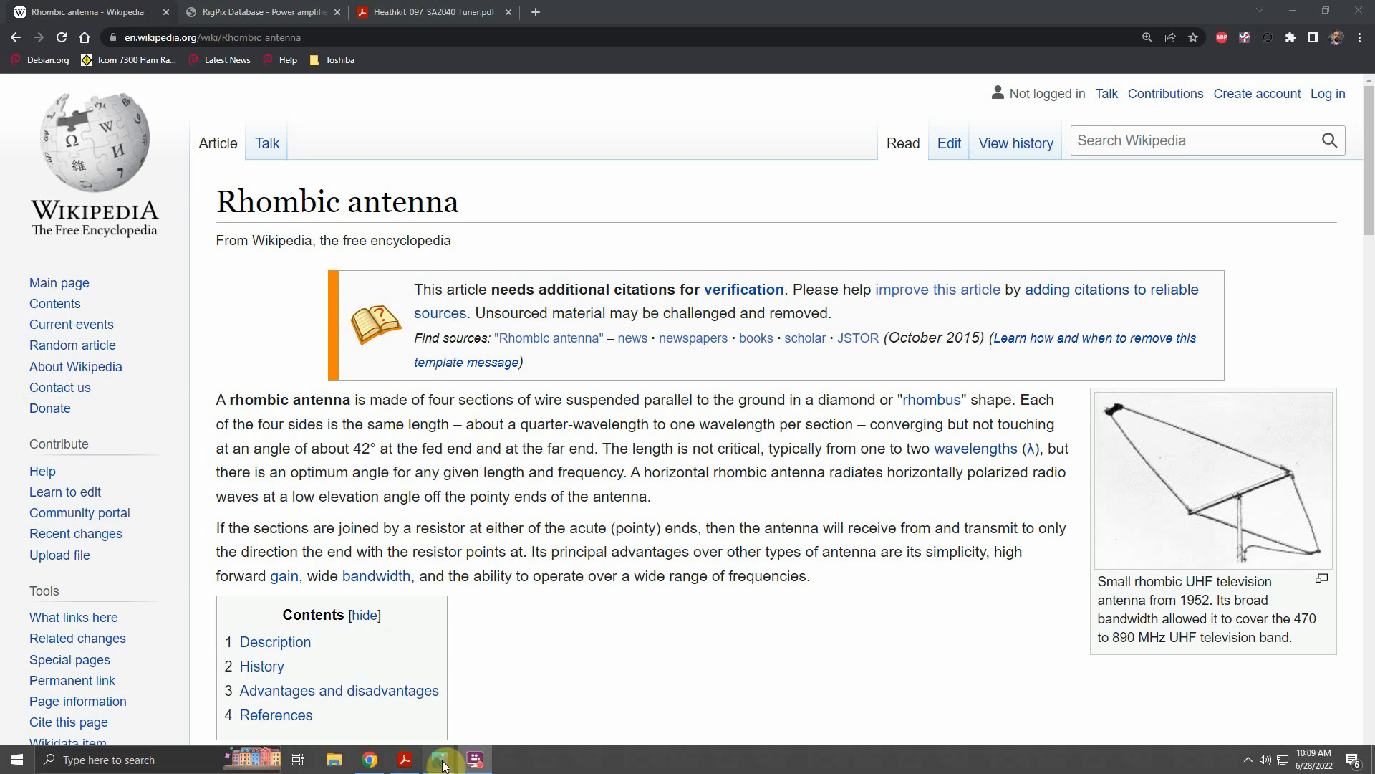
- View the horizontal loop antenna drawing and the Heathkit SA-2040 tuner document, then return to the Rhombic antenna article
{"action": "left_click", "coordinate": [442, 759]}
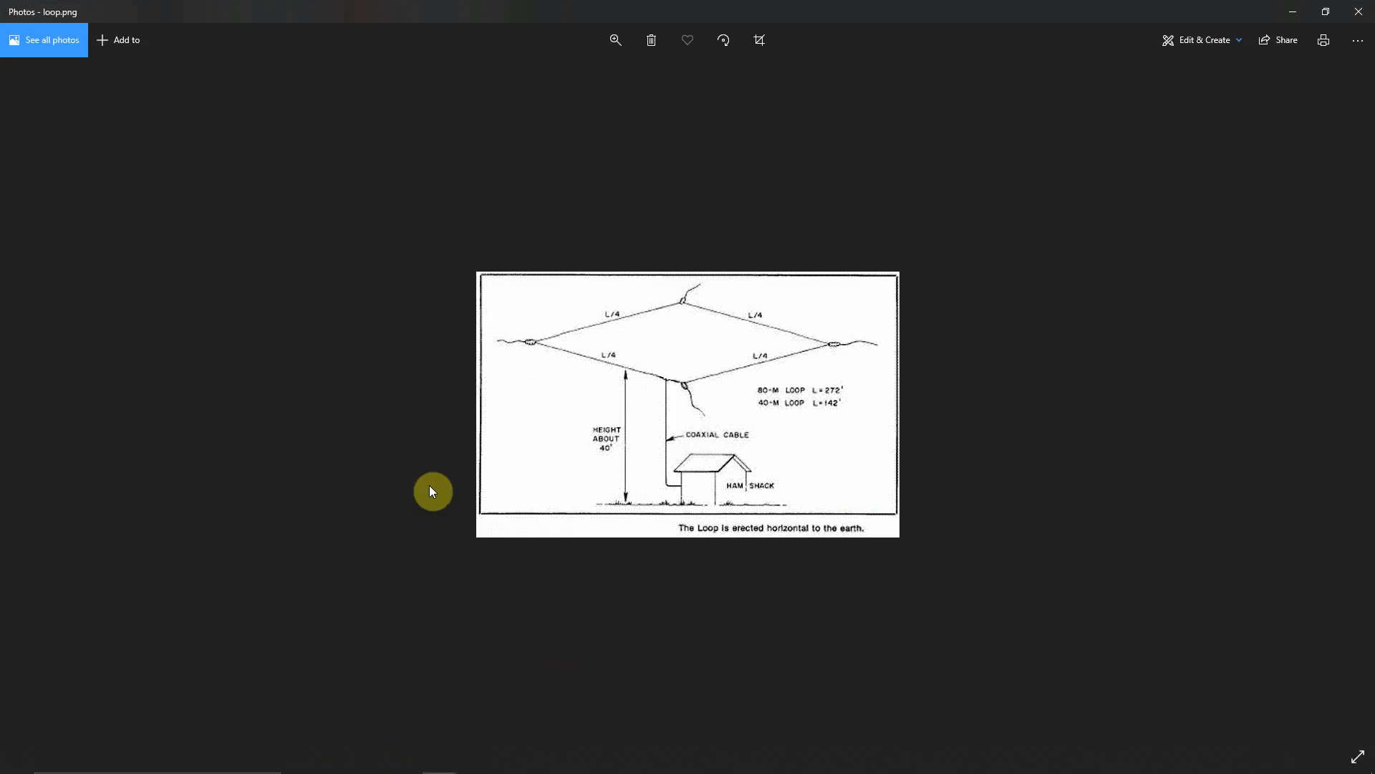
{"action": "mouse_move", "coordinate": [669, 390]}
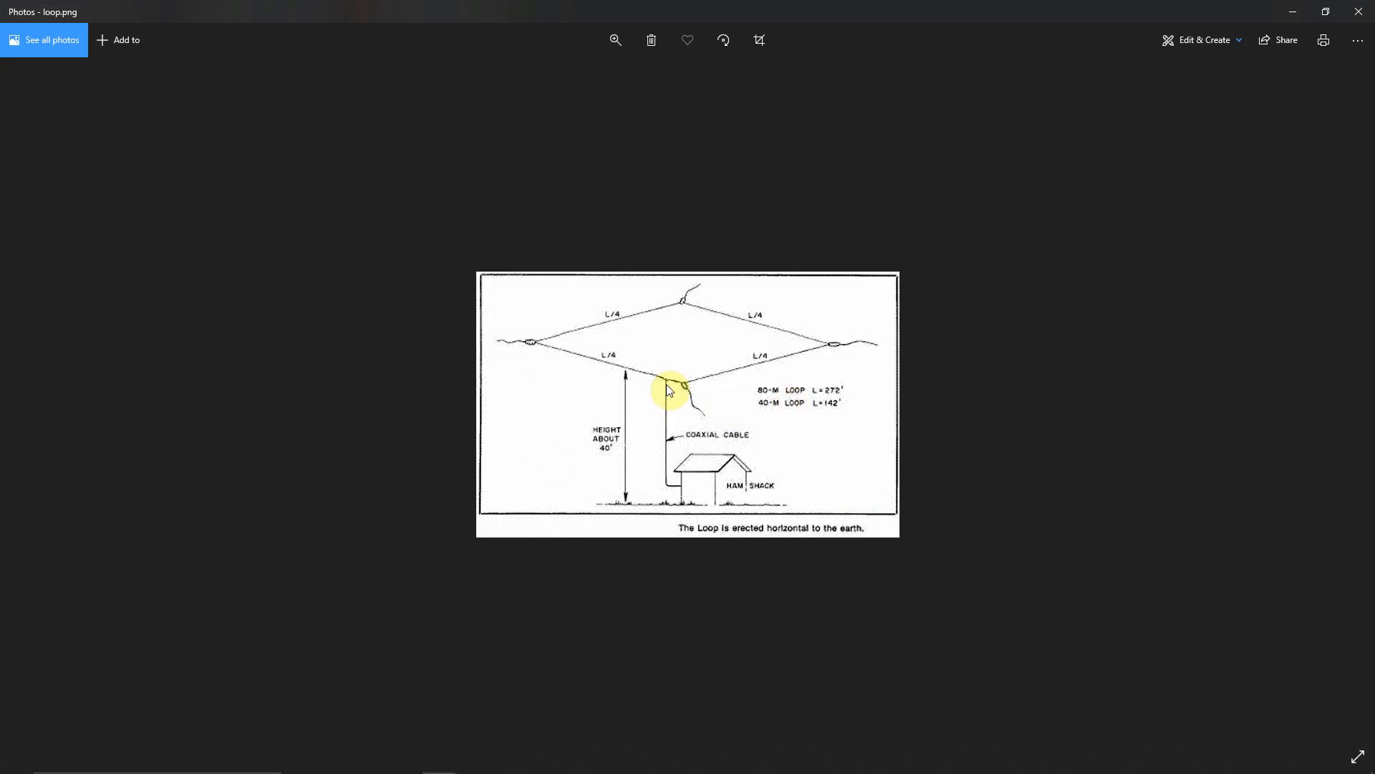
{"action": "mouse_move", "coordinate": [990, 329]}
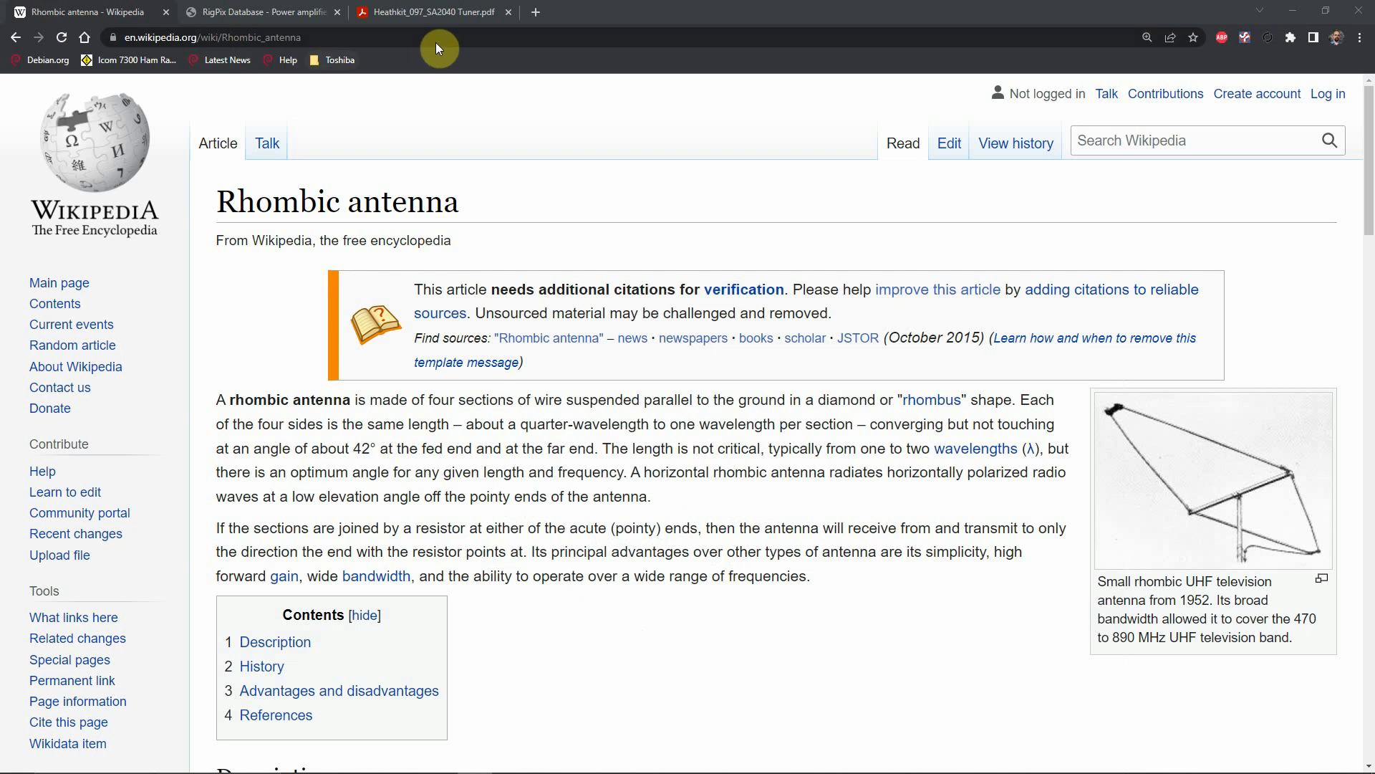
{"action": "mouse_move", "coordinate": [412, 33]}
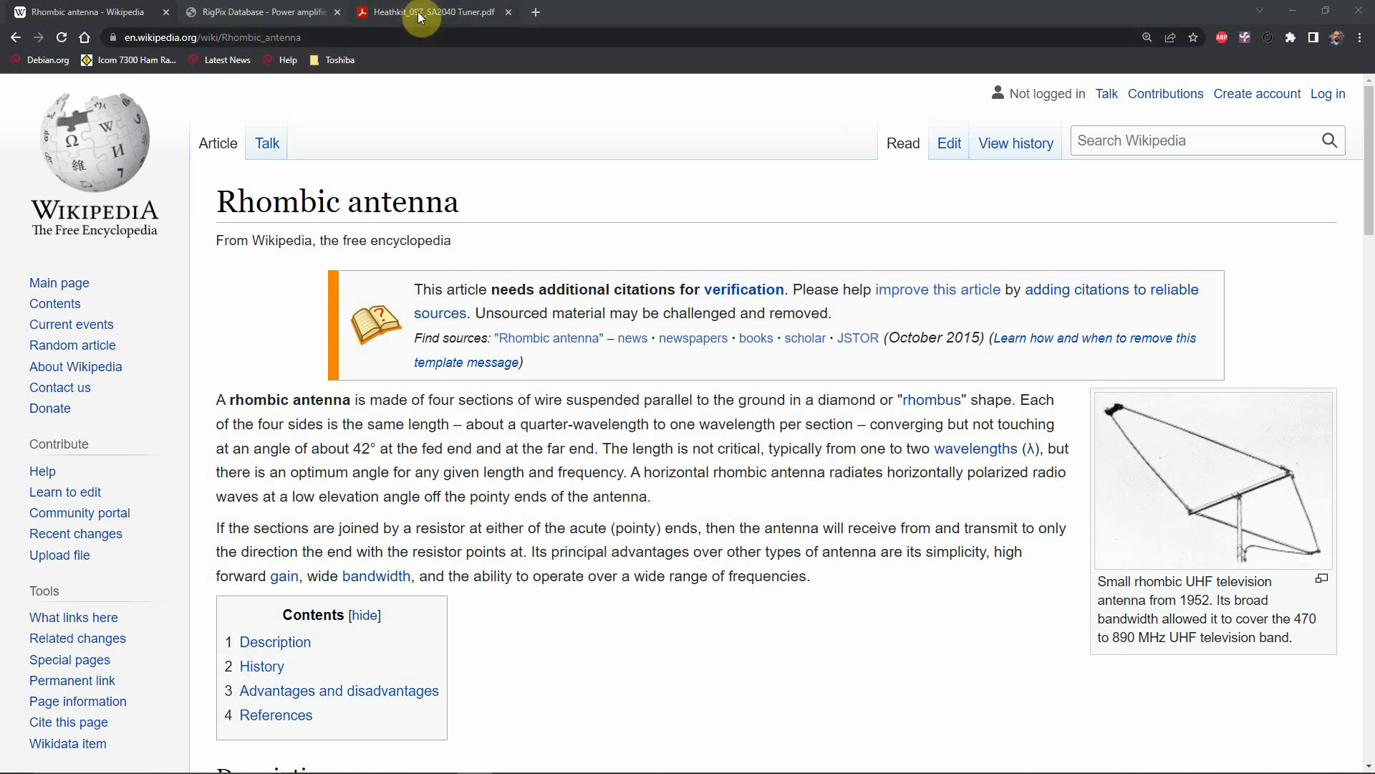
{"action": "mouse_move", "coordinate": [430, 12]}
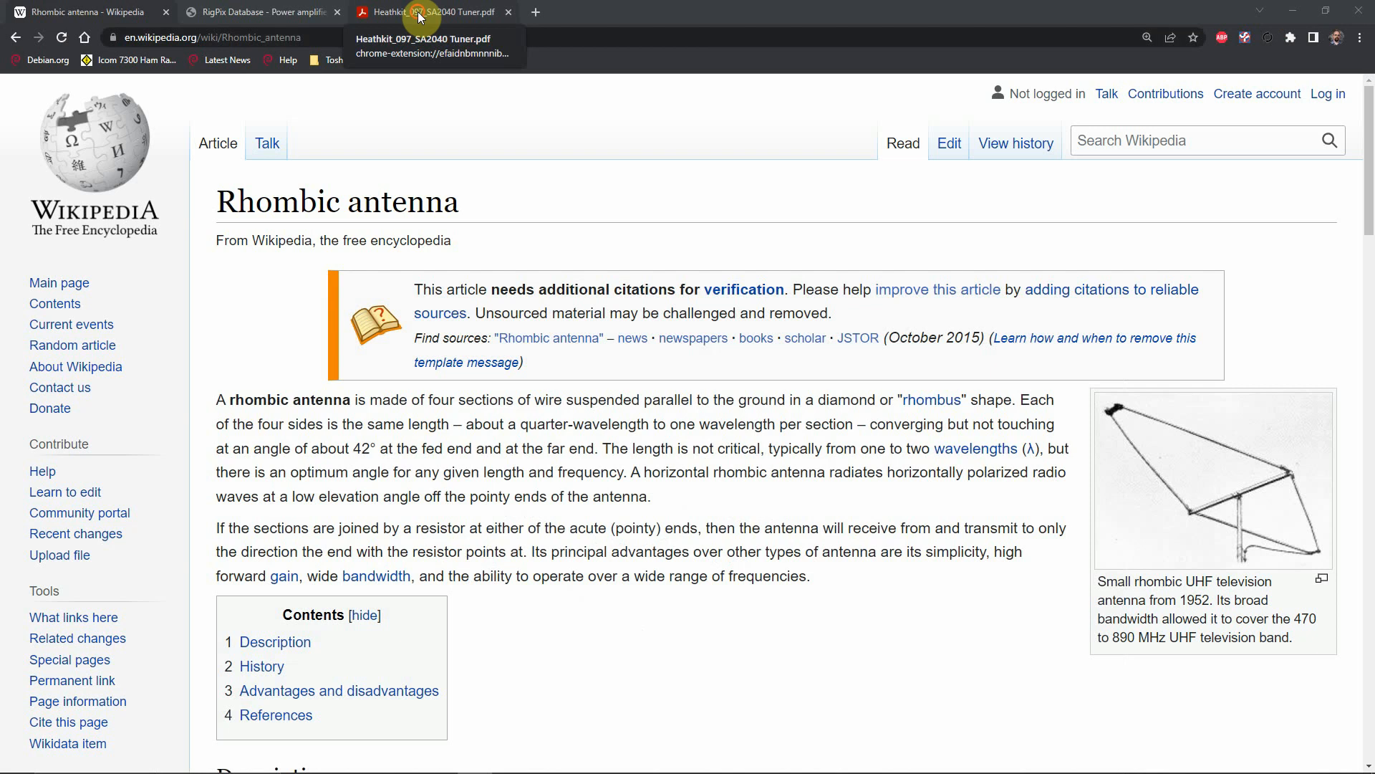
{"action": "left_click", "coordinate": [429, 12]}
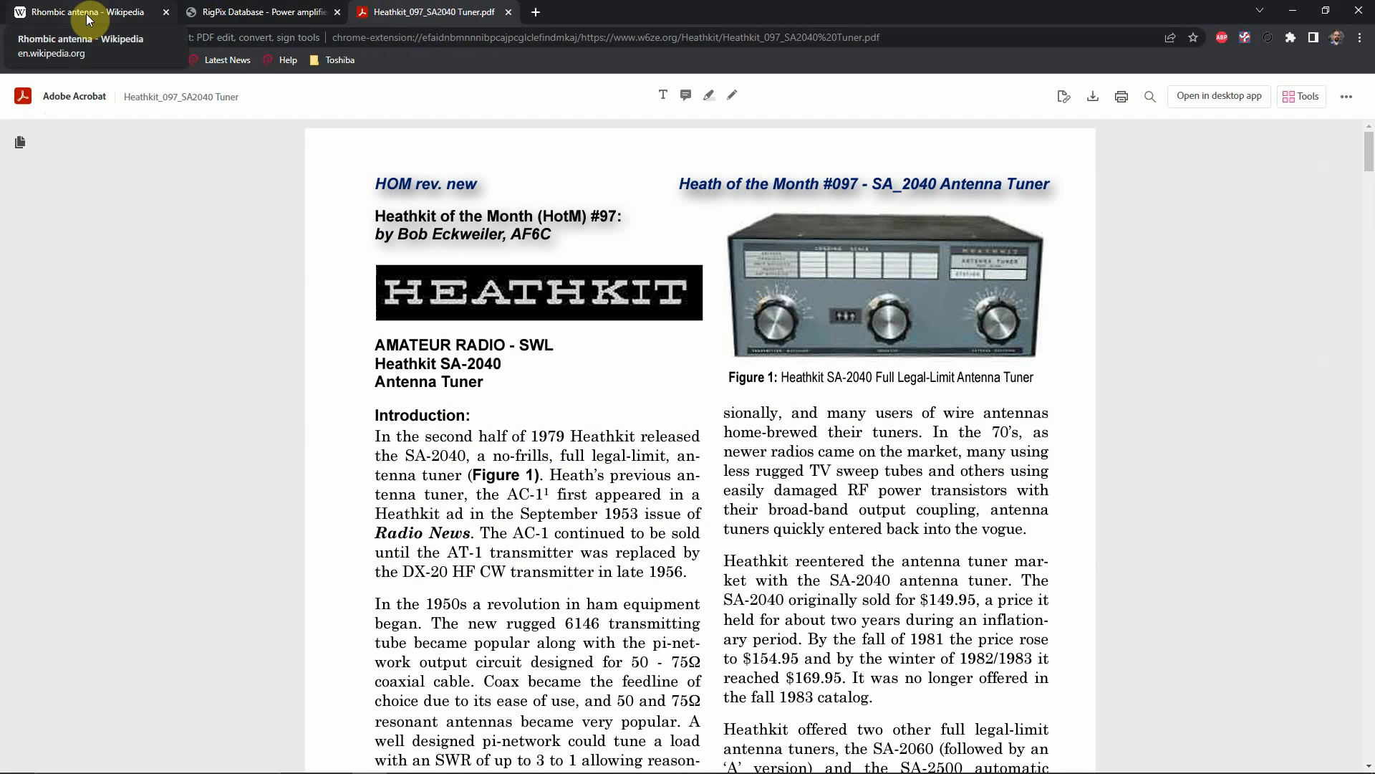
{"action": "left_click", "coordinate": [83, 12]}
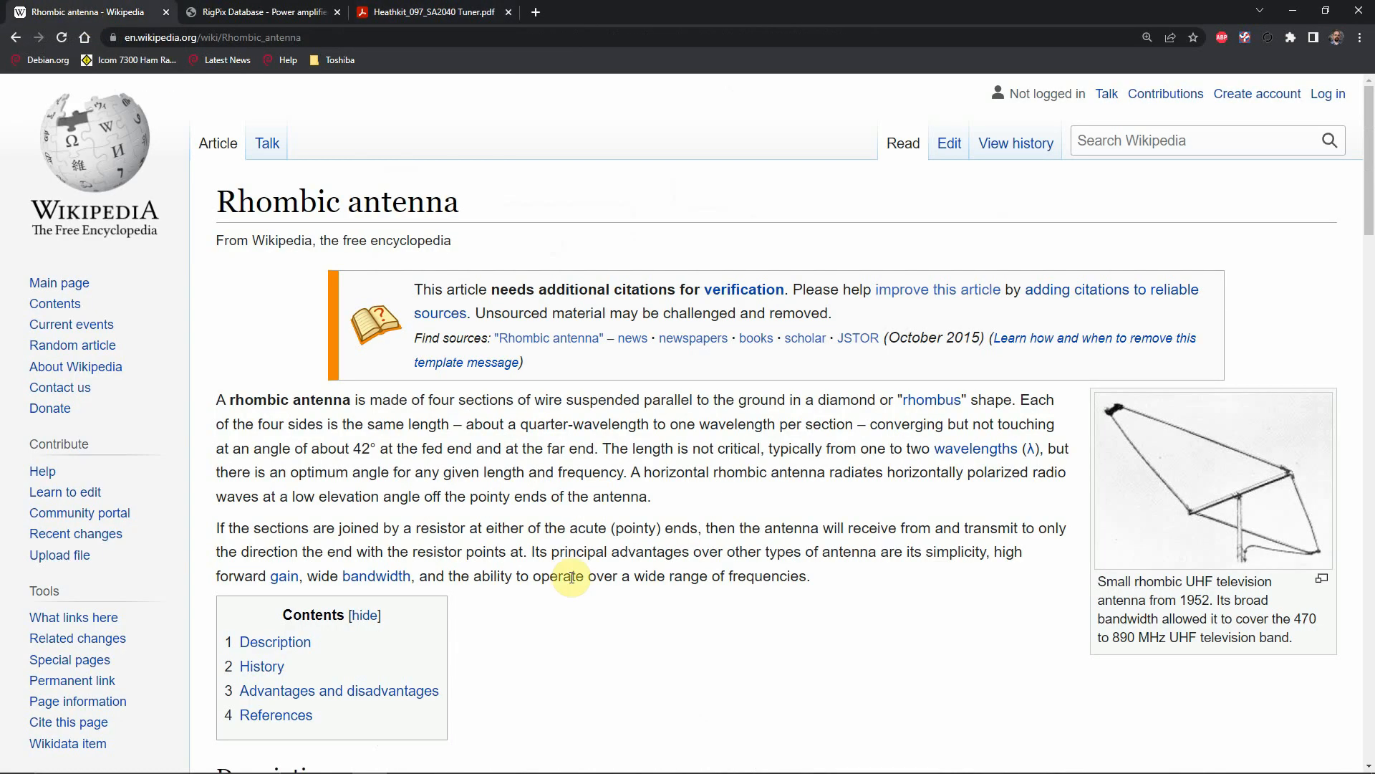
- Scroll the Rhombic antenna article down to the Description section and its radiation pattern diagram
{"action": "scroll", "scroll_direction": "down", "scroll_amount": 3}
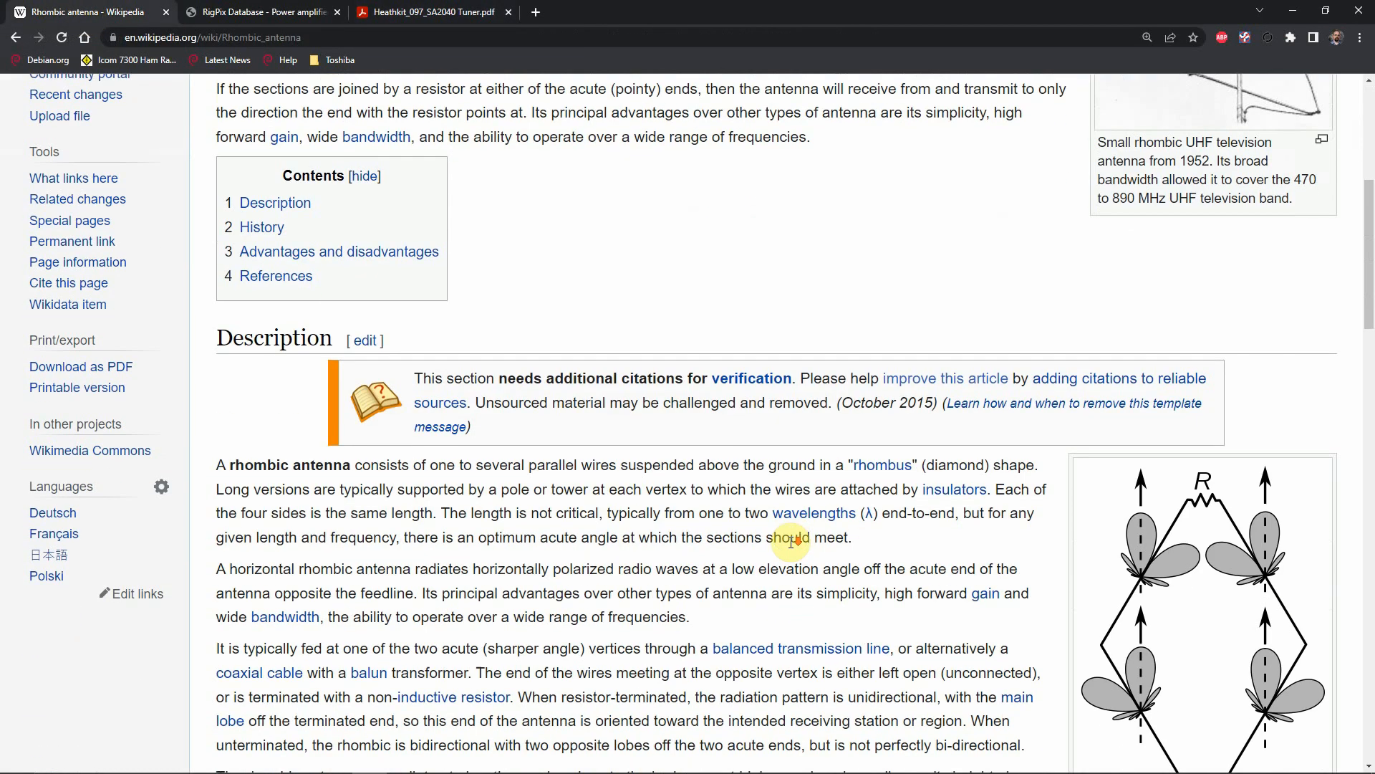
{"action": "scroll", "scroll_direction": "down", "scroll_amount": 3}
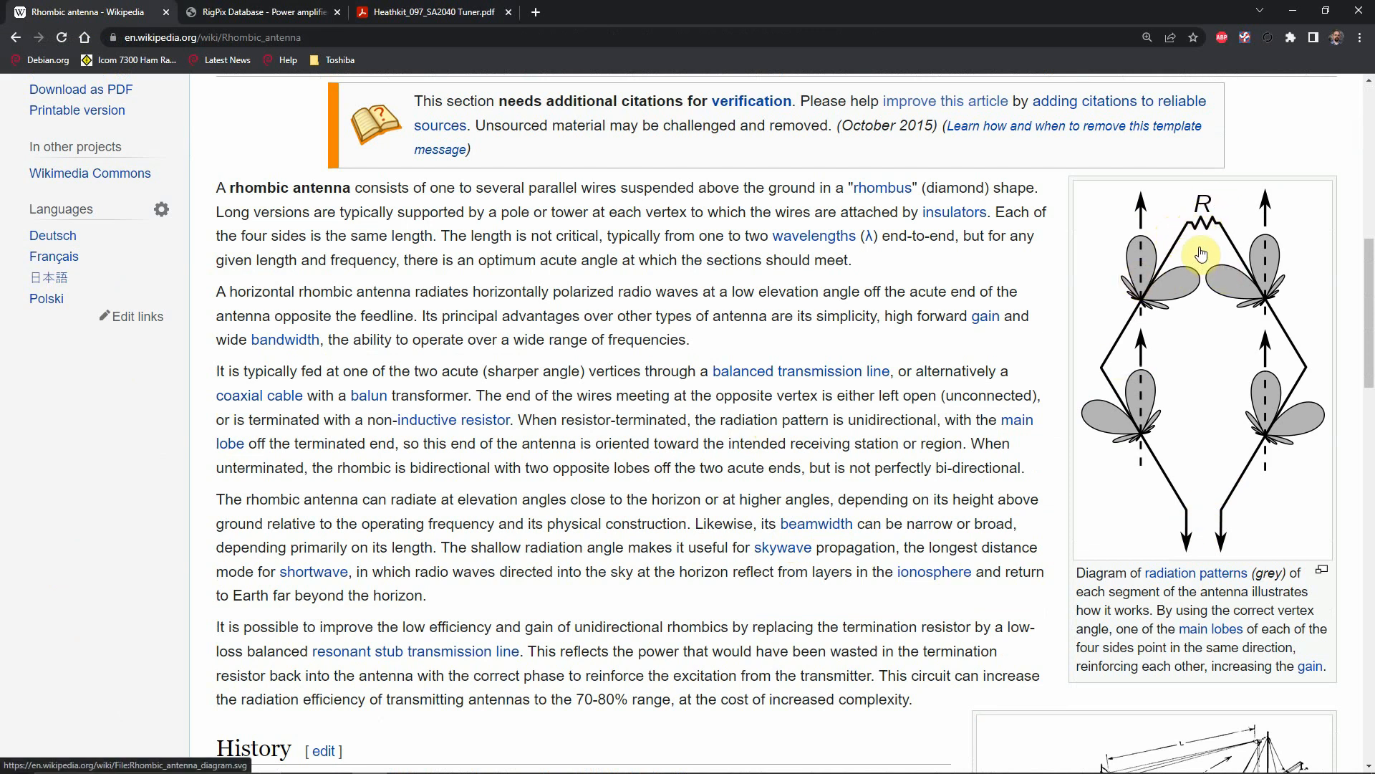
{"action": "mouse_move", "coordinate": [1186, 403]}
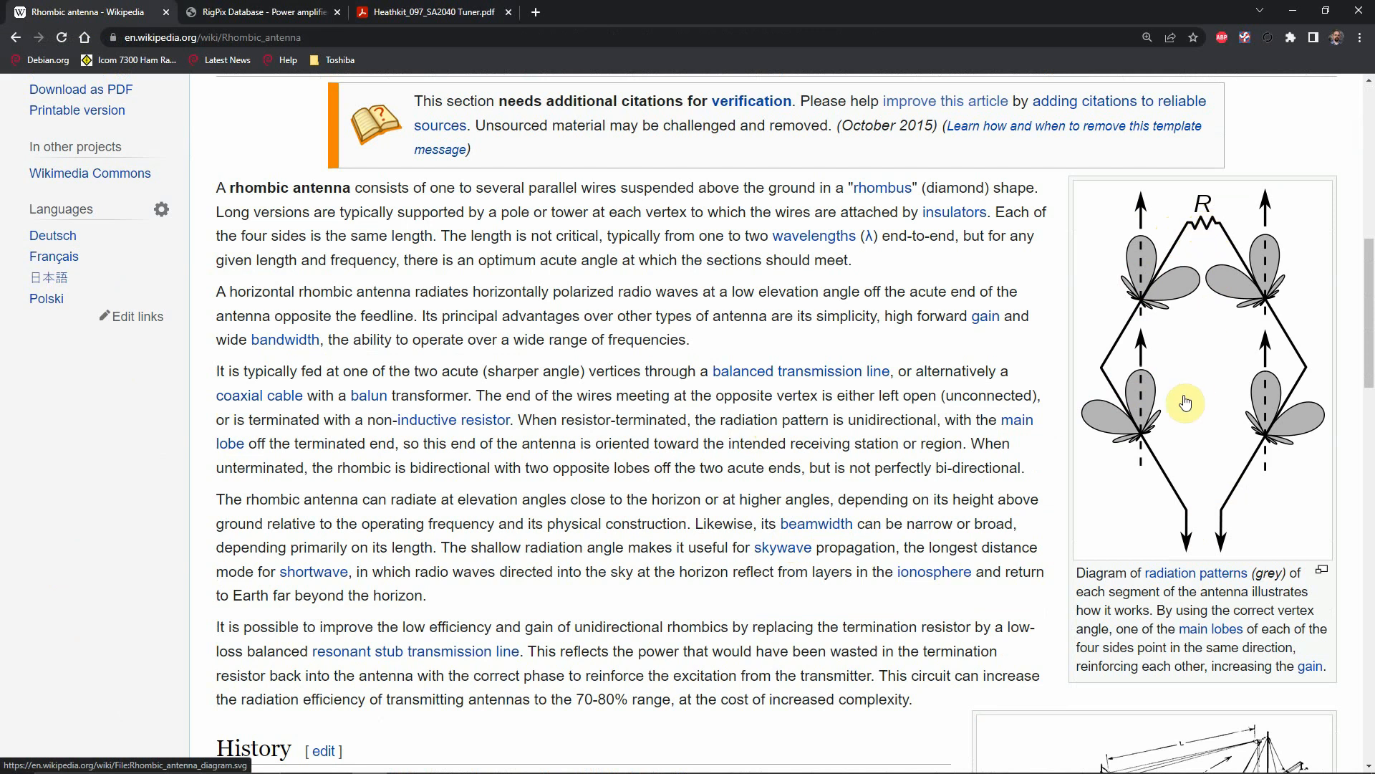
{"action": "mouse_move", "coordinate": [1204, 236]}
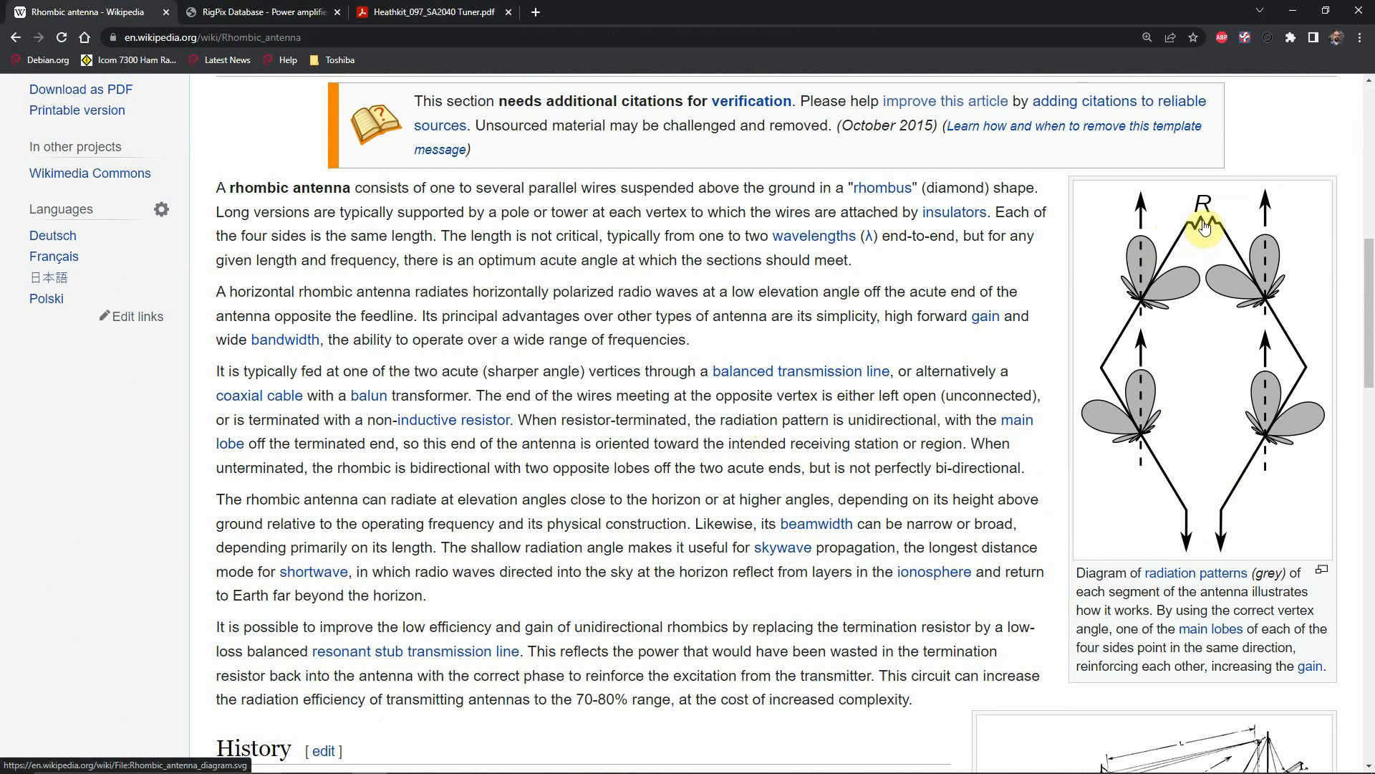
{"action": "mouse_move", "coordinate": [1197, 516]}
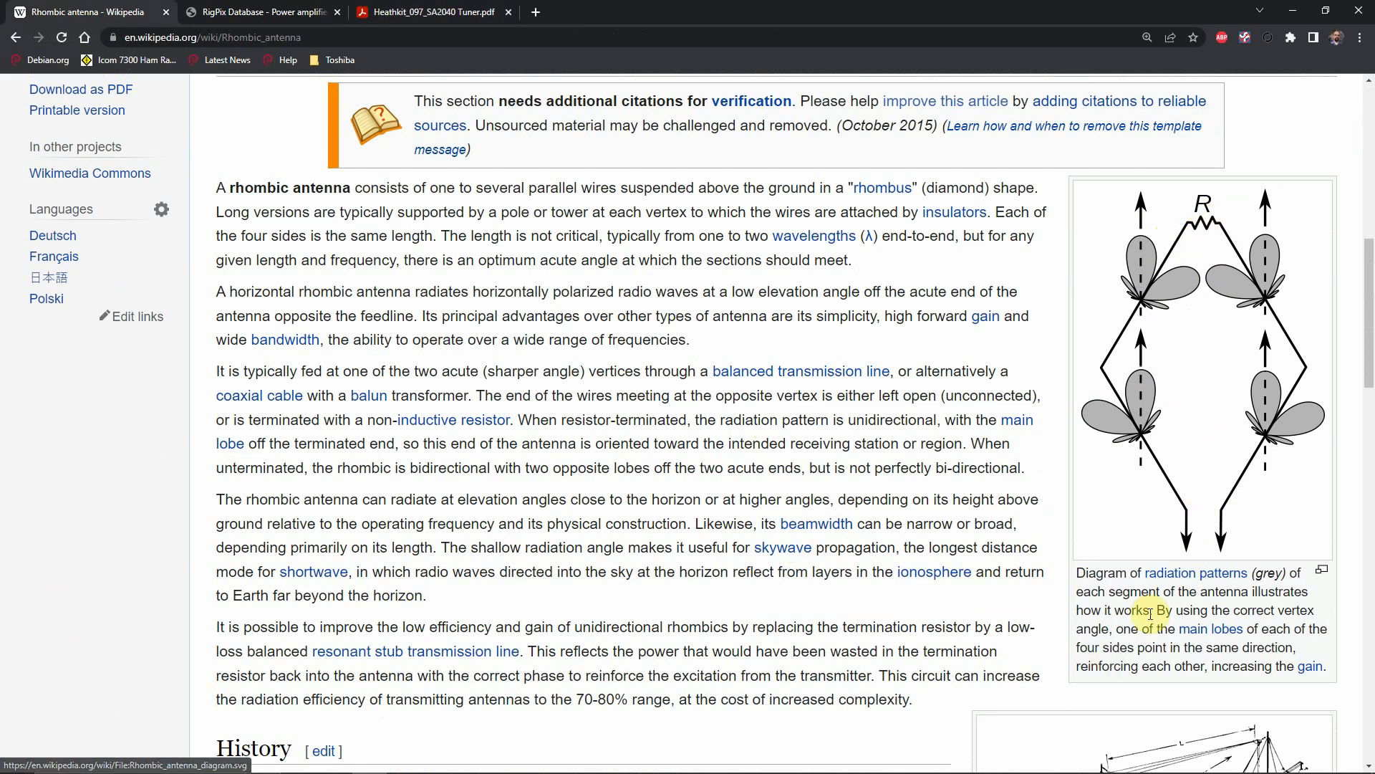
{"action": "scroll", "scroll_direction": "down", "scroll_amount": 3}
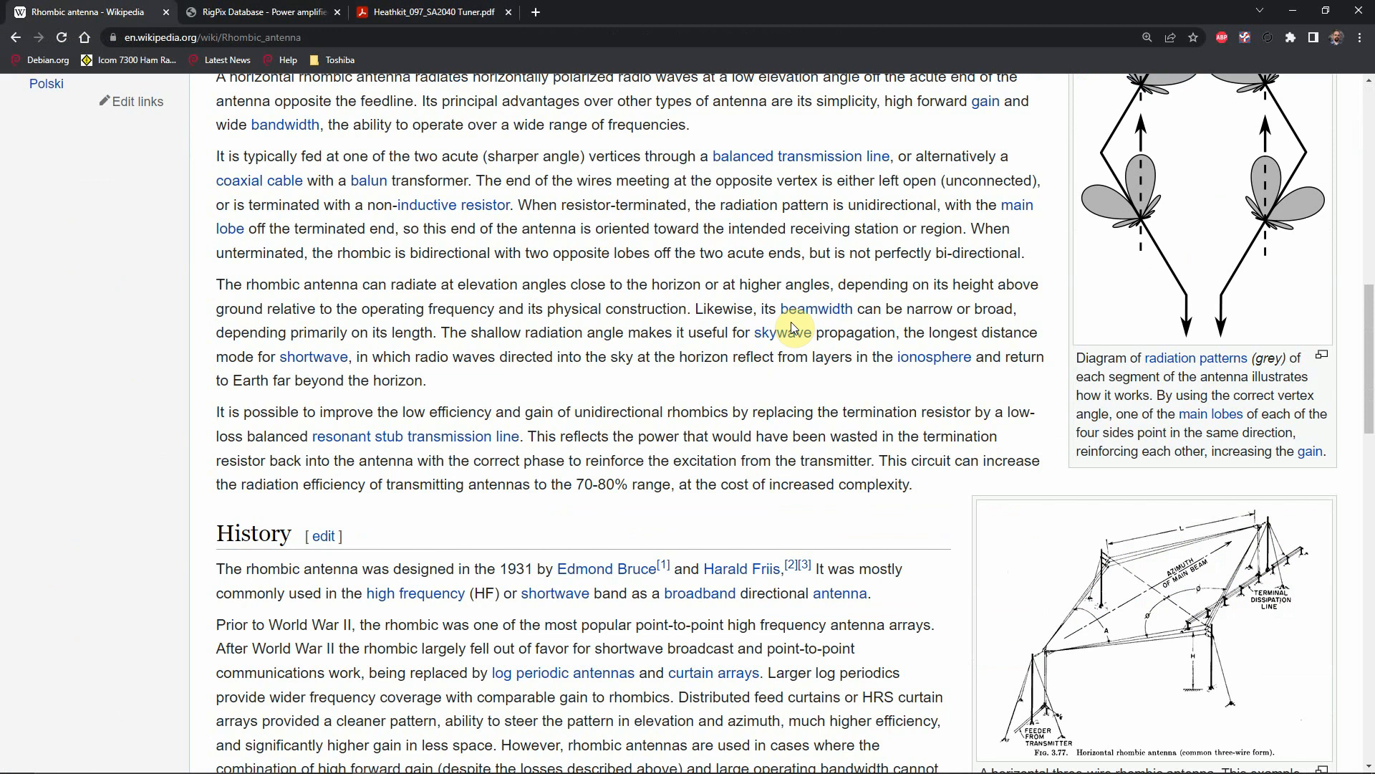
- Scroll past History into the Advantages and disadvantages section, then minimize Chrome to the desktop
{"action": "scroll", "scroll_direction": "down", "scroll_amount": 3}
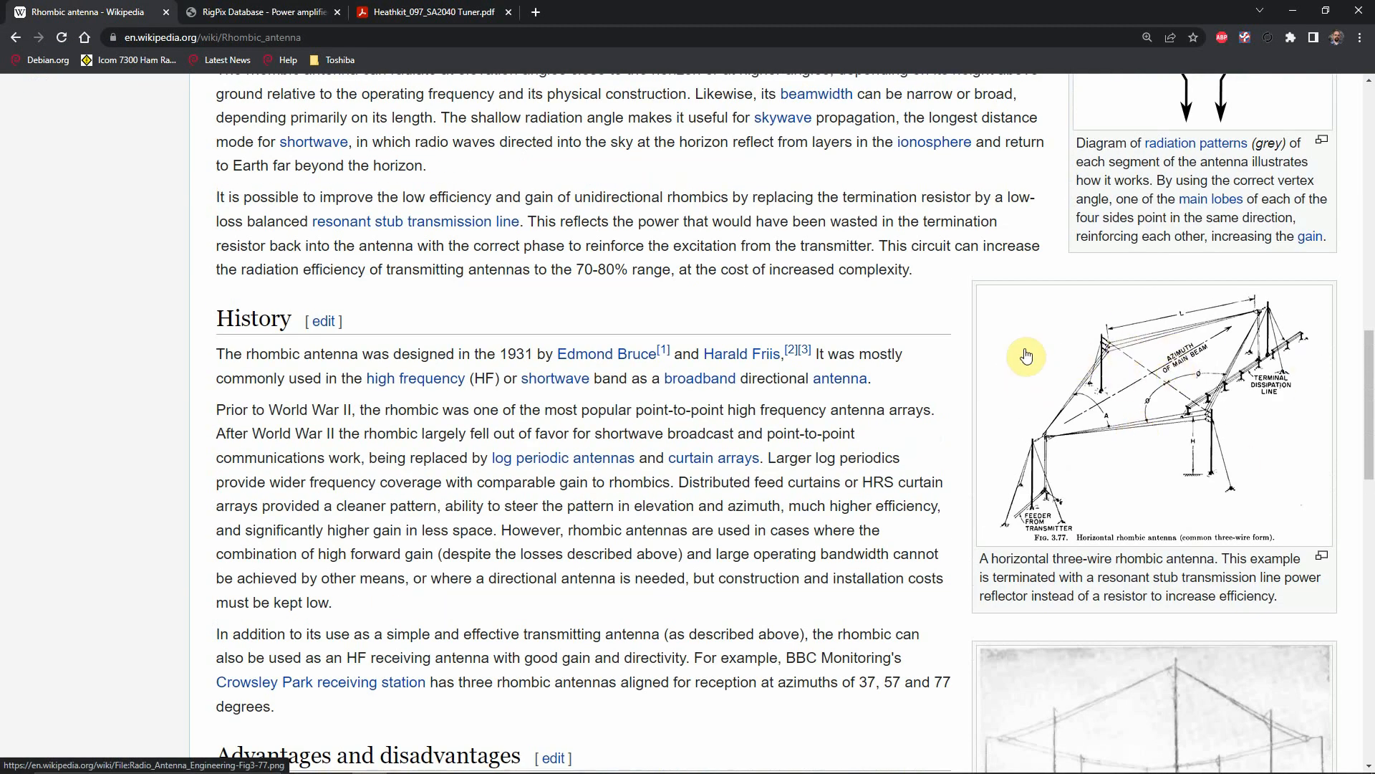
{"action": "mouse_move", "coordinate": [1050, 438]}
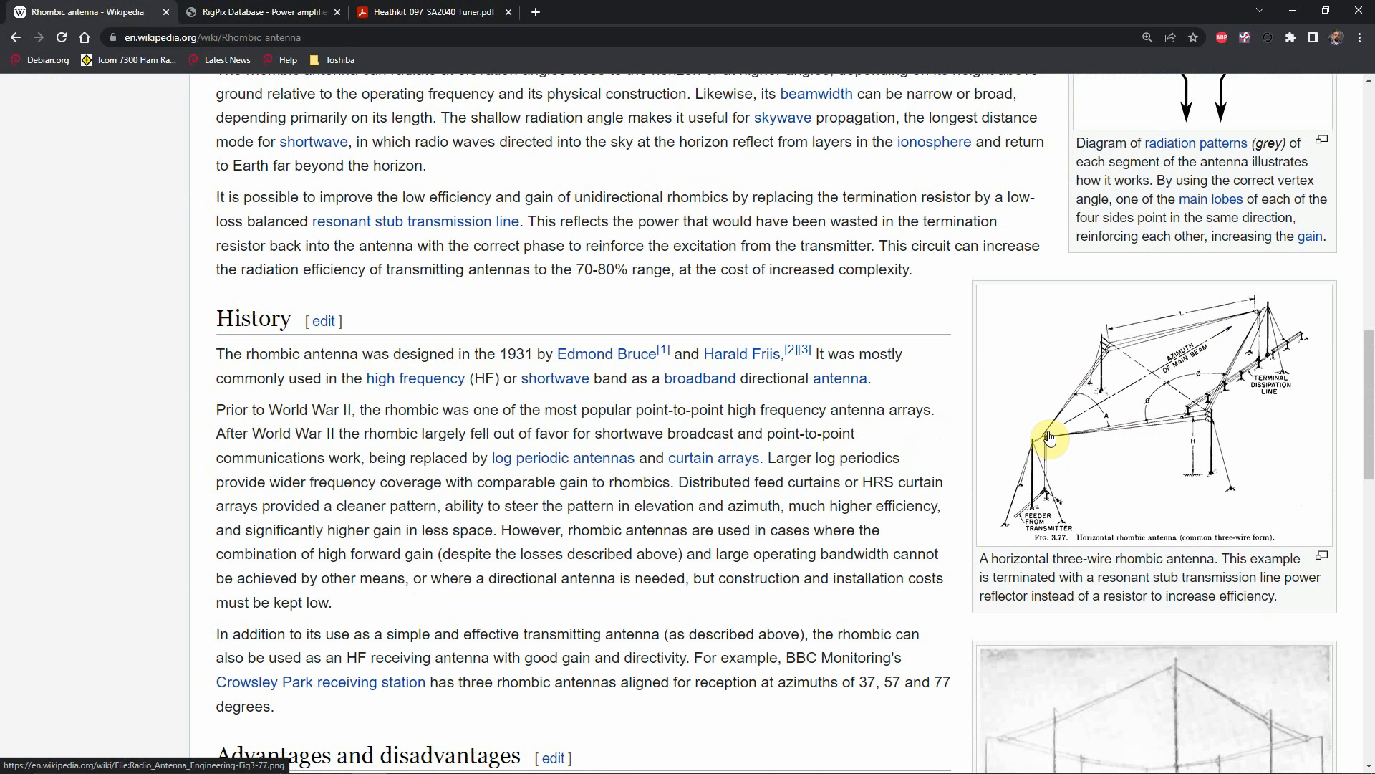
{"action": "mouse_move", "coordinate": [1059, 427]}
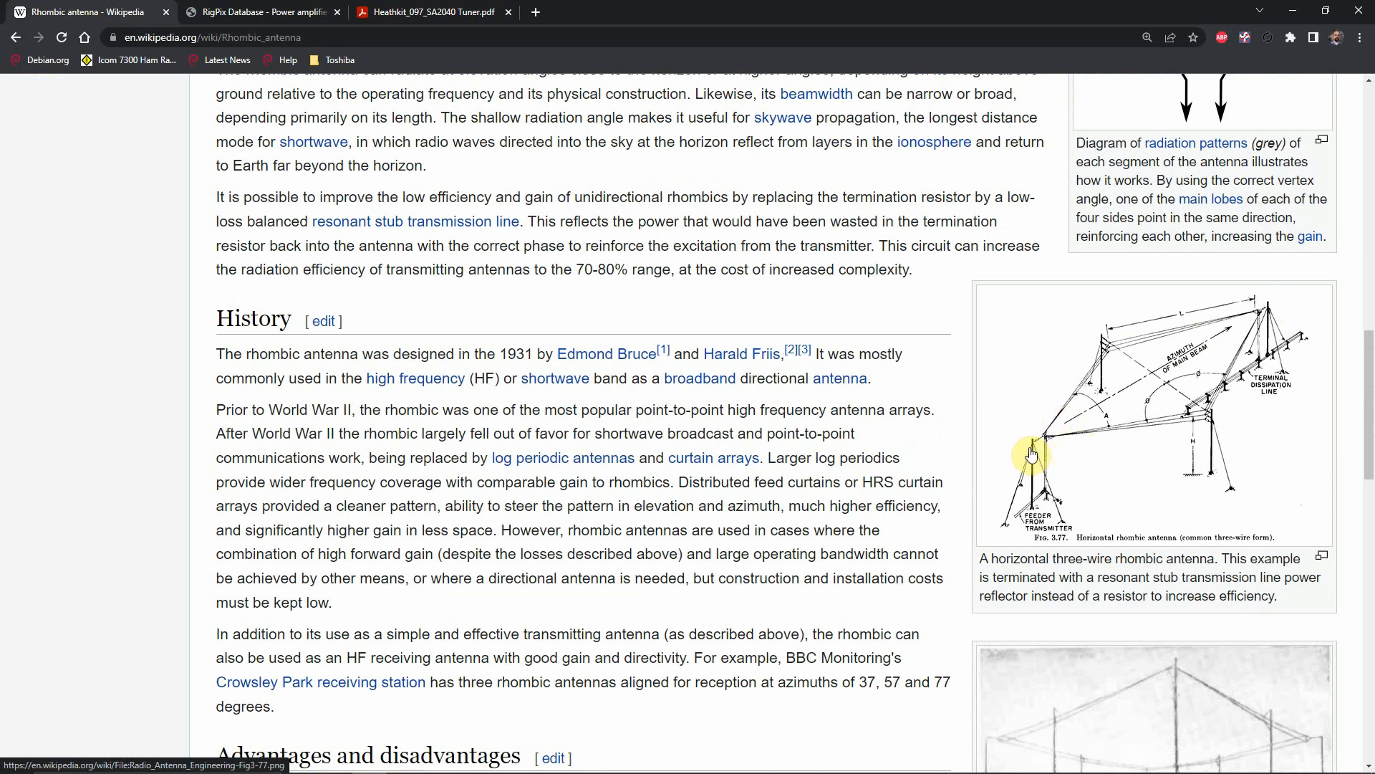
{"action": "mouse_move", "coordinate": [1257, 322]}
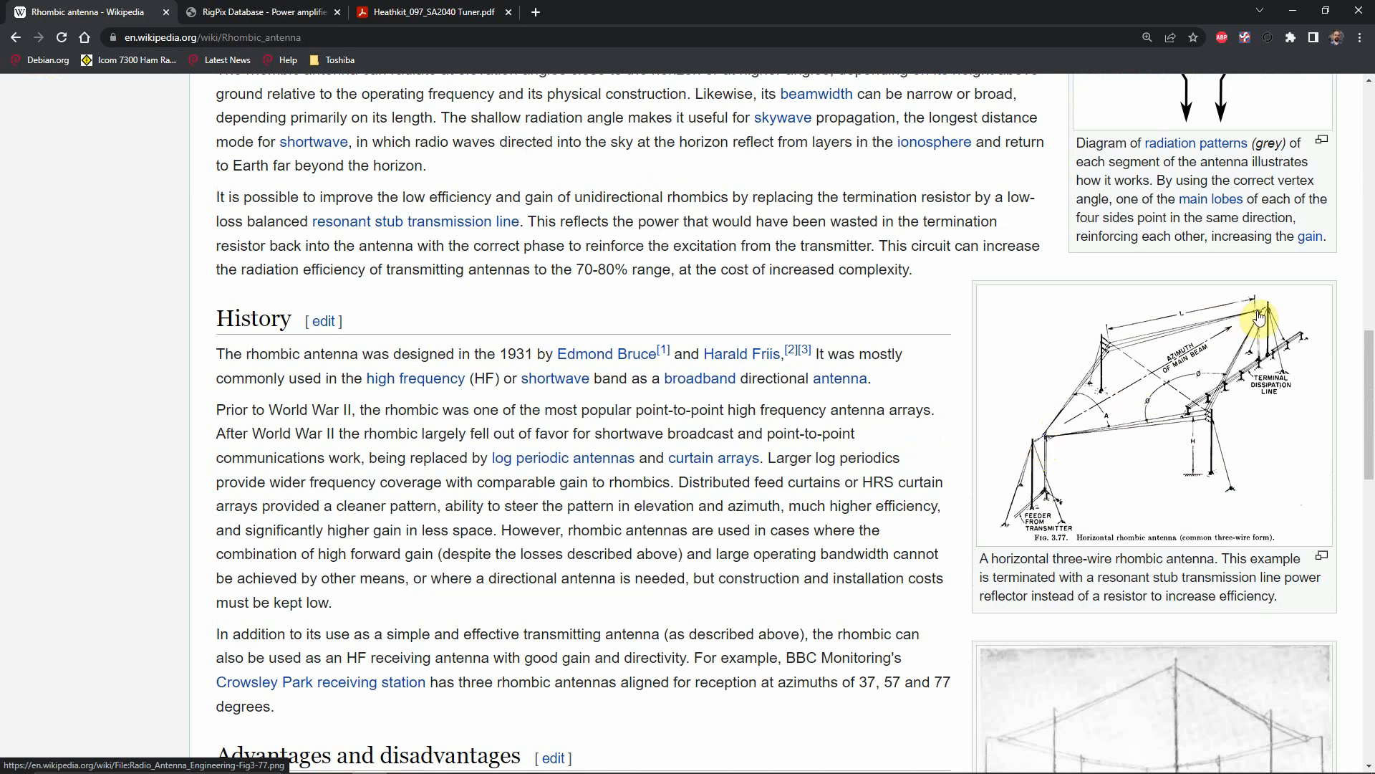
{"action": "mouse_move", "coordinate": [1249, 368]}
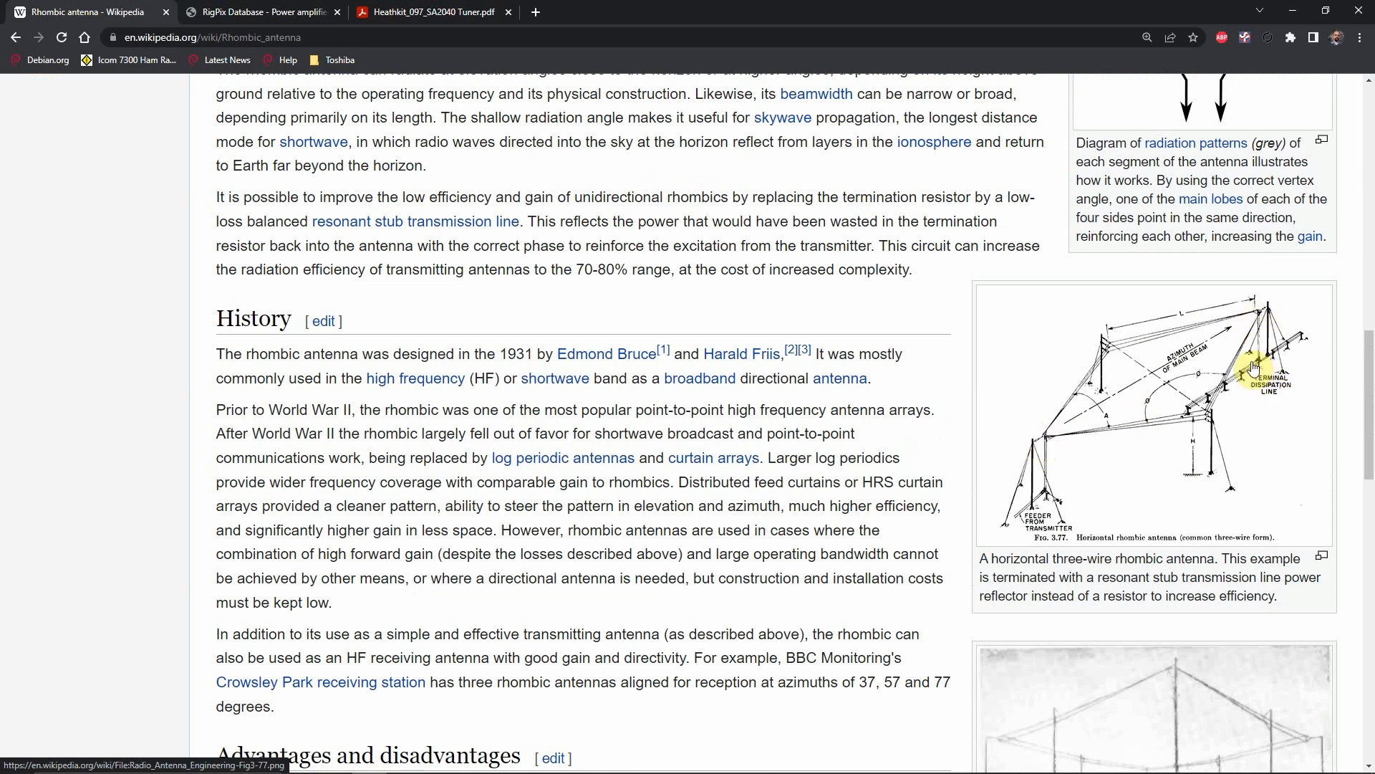
{"action": "mouse_move", "coordinate": [1194, 409]}
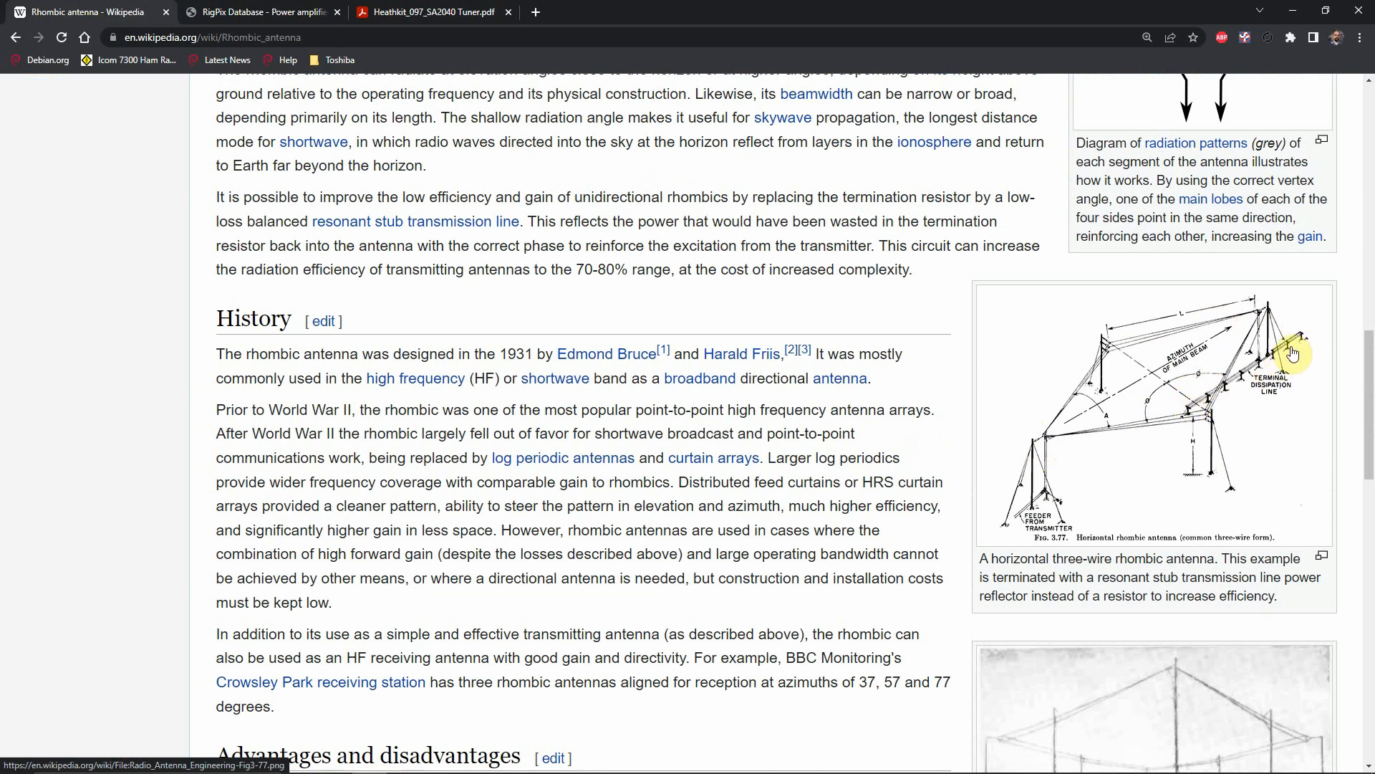
{"action": "mouse_move", "coordinate": [1202, 408]}
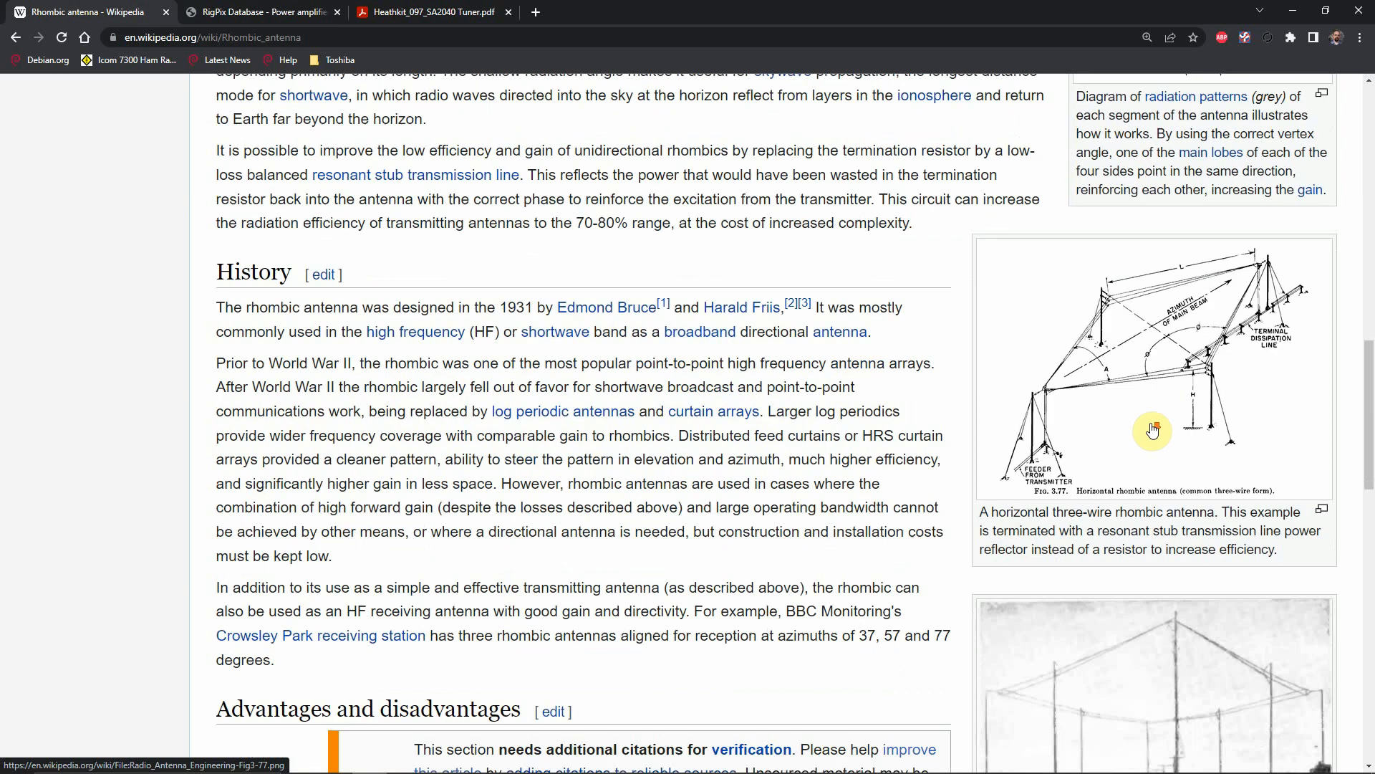
{"action": "scroll", "scroll_direction": "down", "scroll_amount": 3}
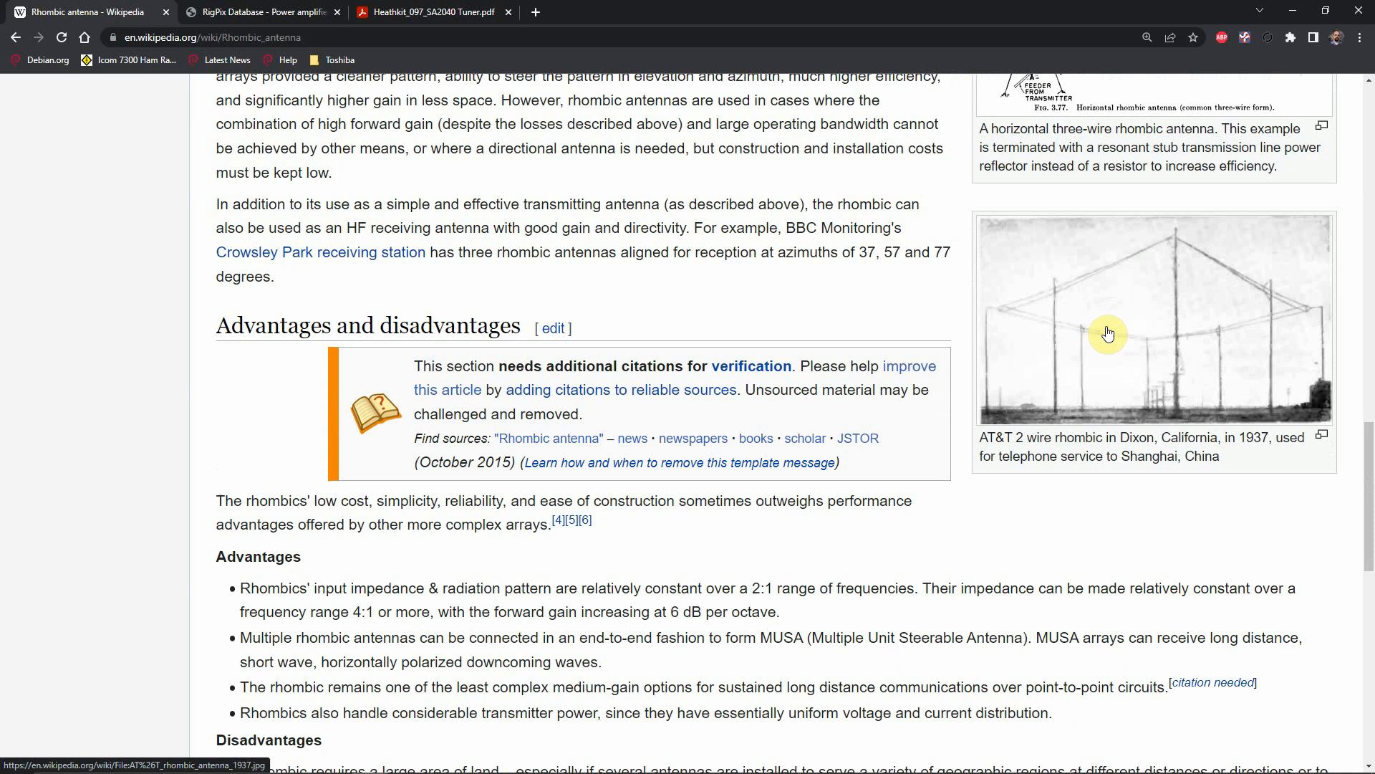
{"action": "scroll", "scroll_direction": "down", "scroll_amount": 3}
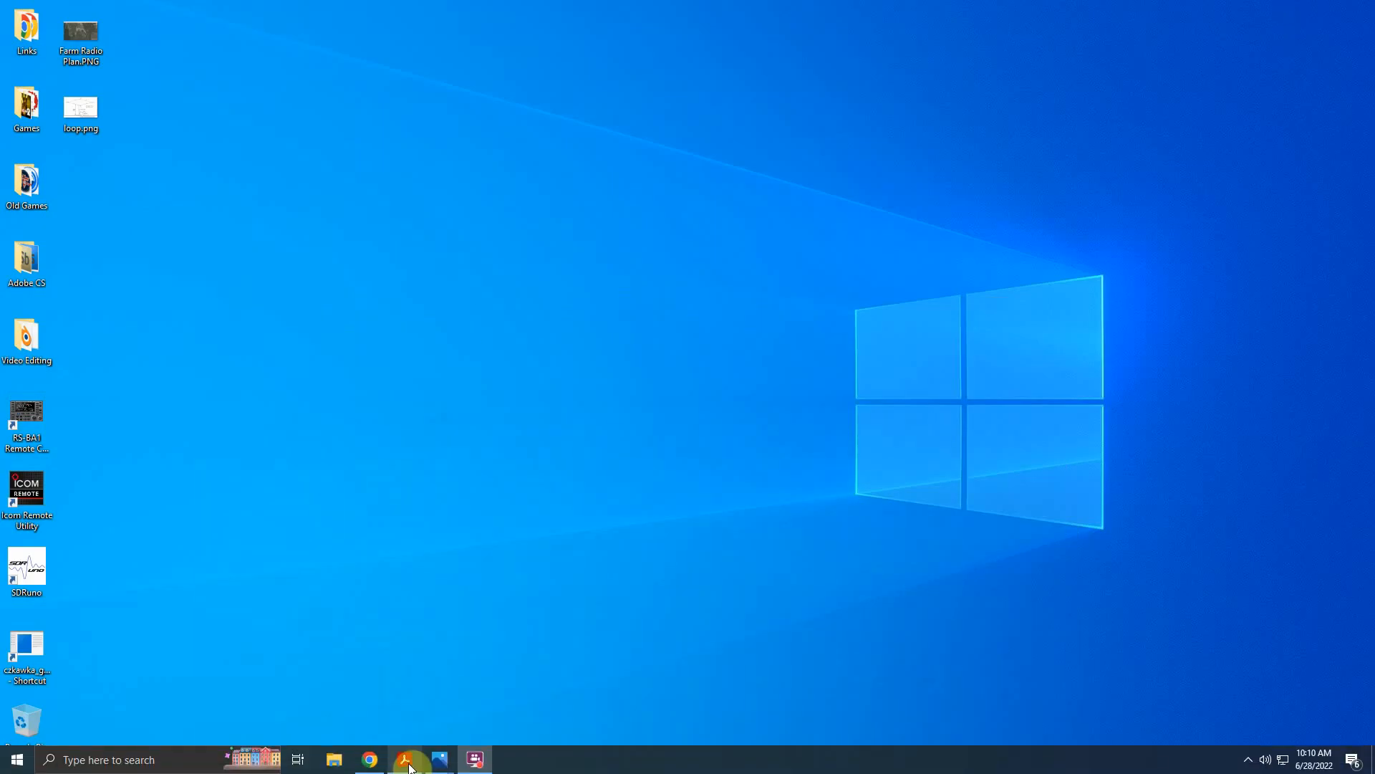
- Restore Acrobat Reader from the taskbar showing AzimuthalMap.pdf with its compass-degree world map
{"action": "left_click", "coordinate": [405, 759]}
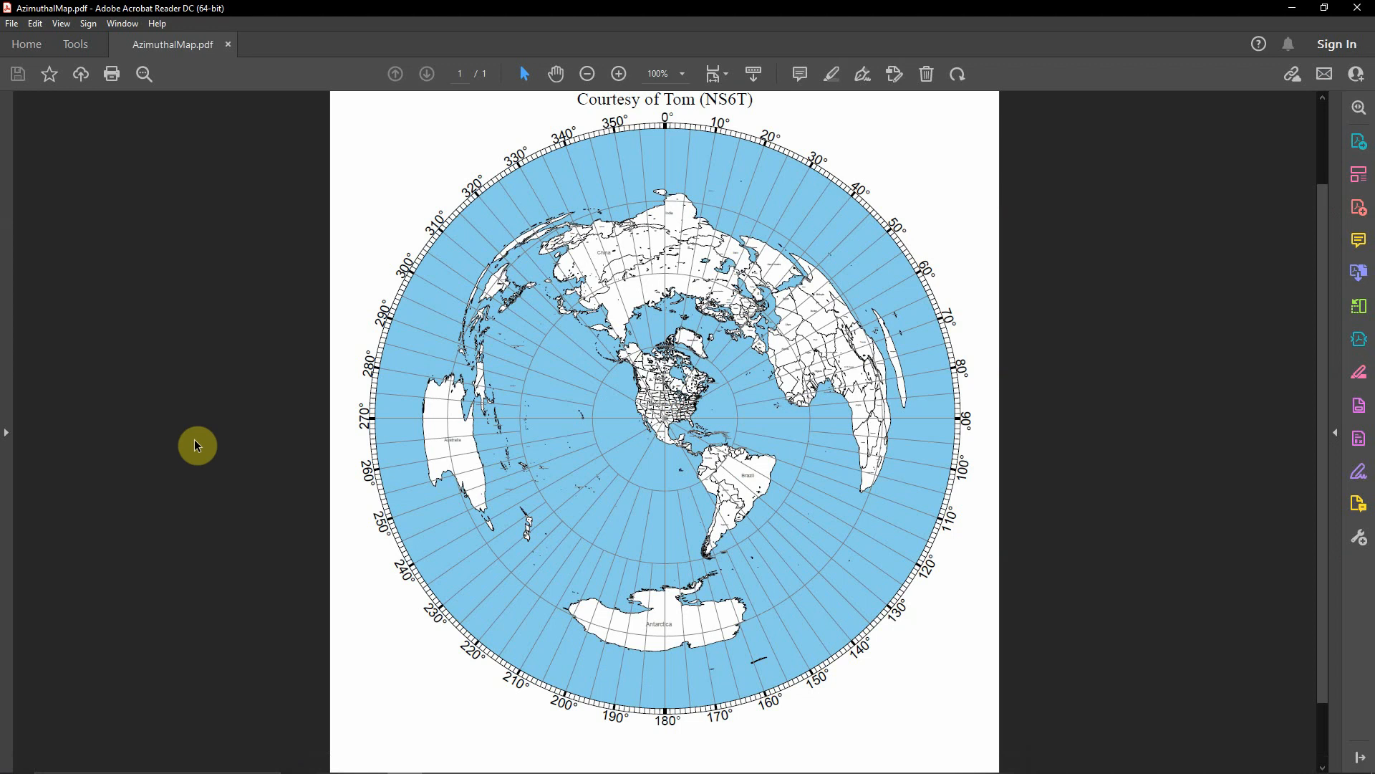
{"action": "left_click", "coordinate": [715, 259]}
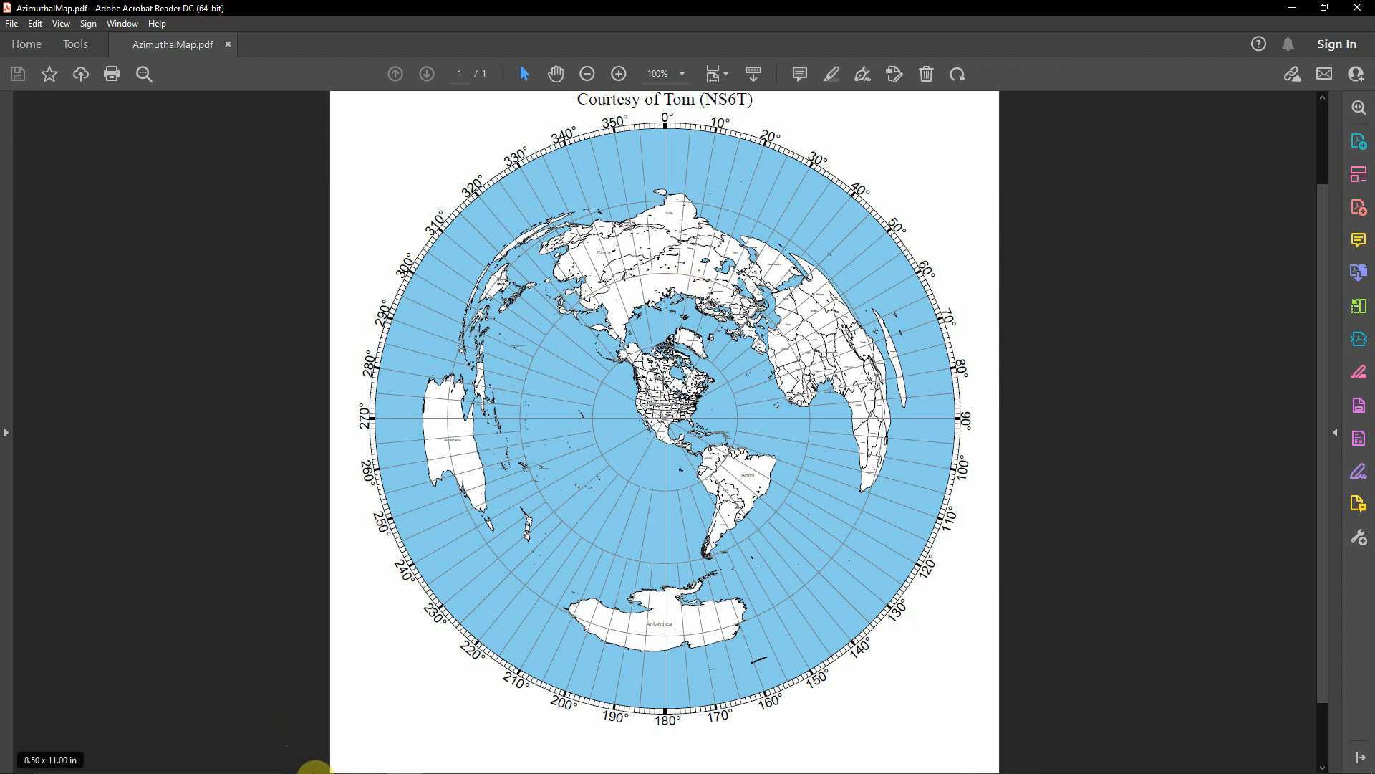
{"action": "mouse_move", "coordinate": [442, 759]}
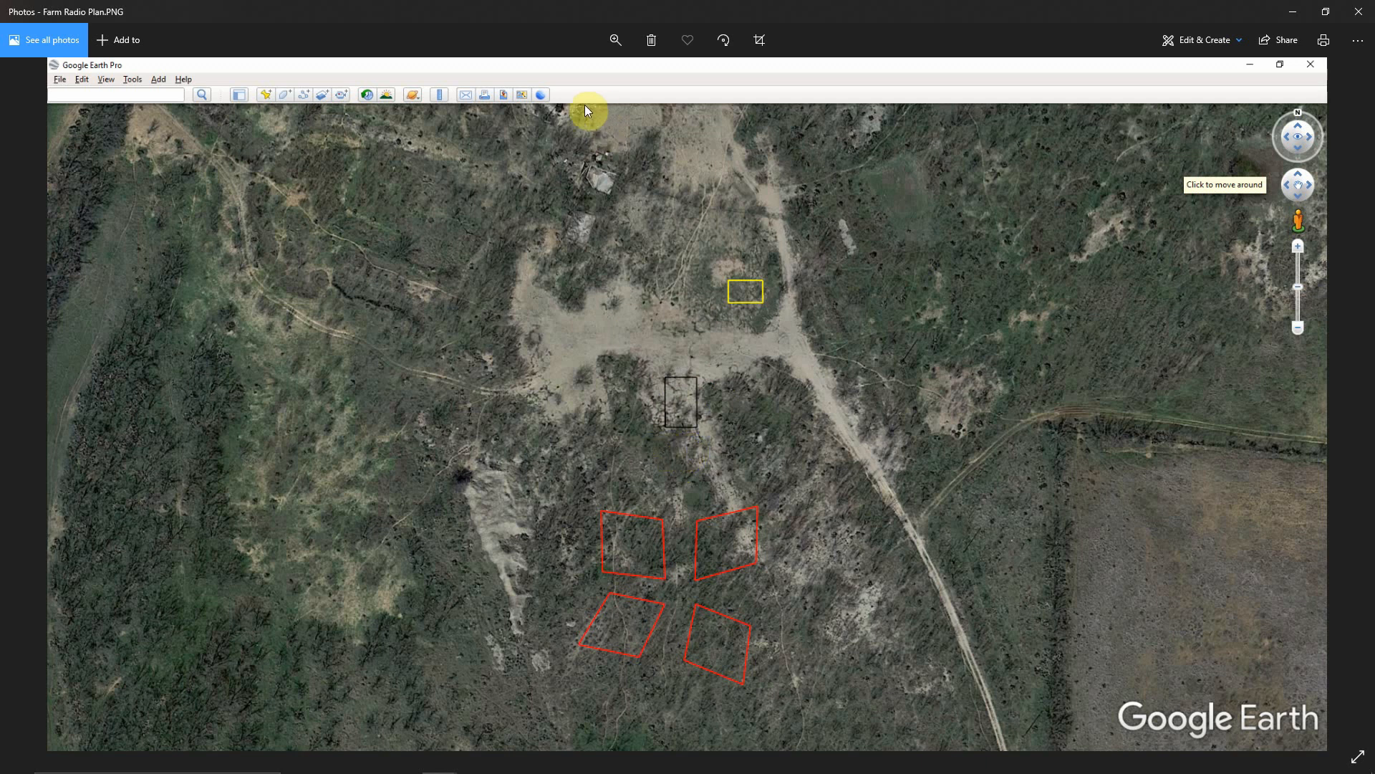
{"action": "mouse_move", "coordinate": [576, 136]}
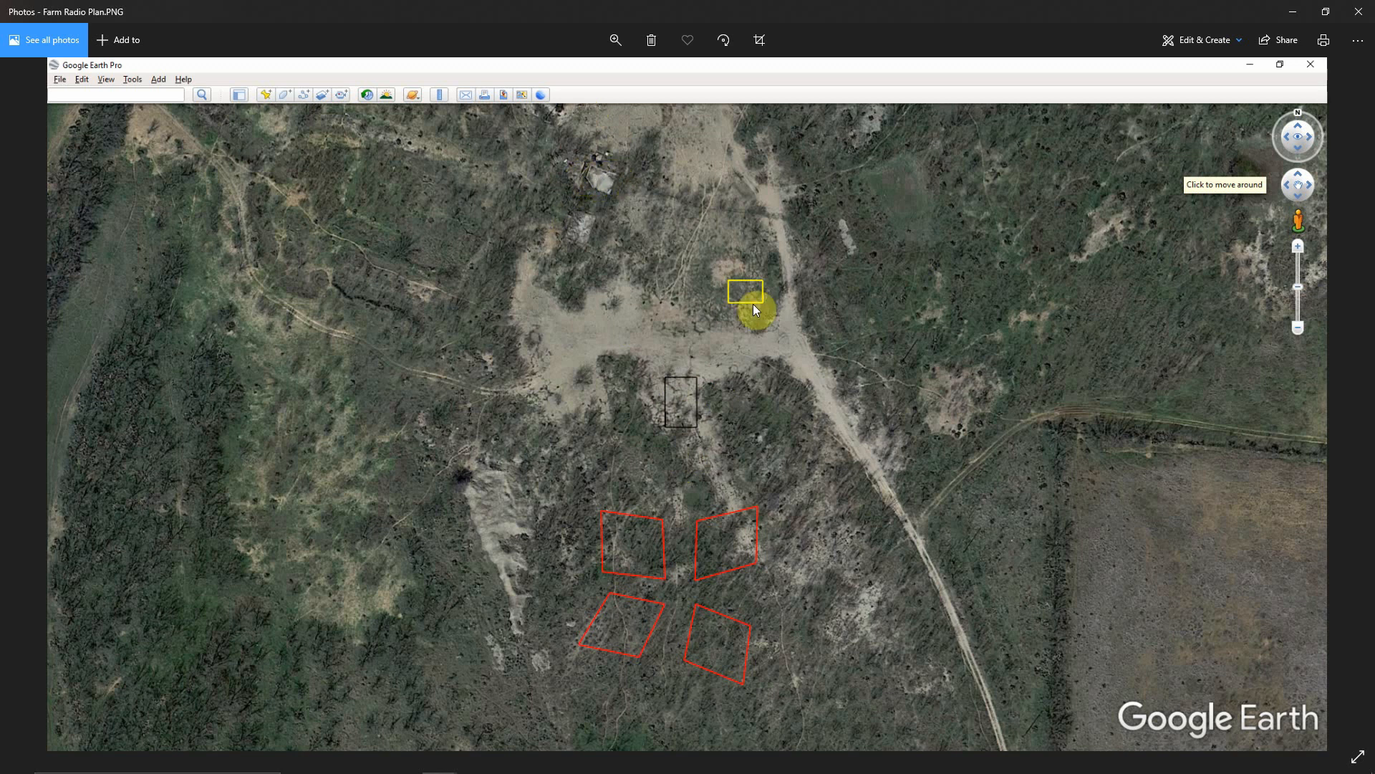
{"action": "mouse_move", "coordinate": [707, 431]}
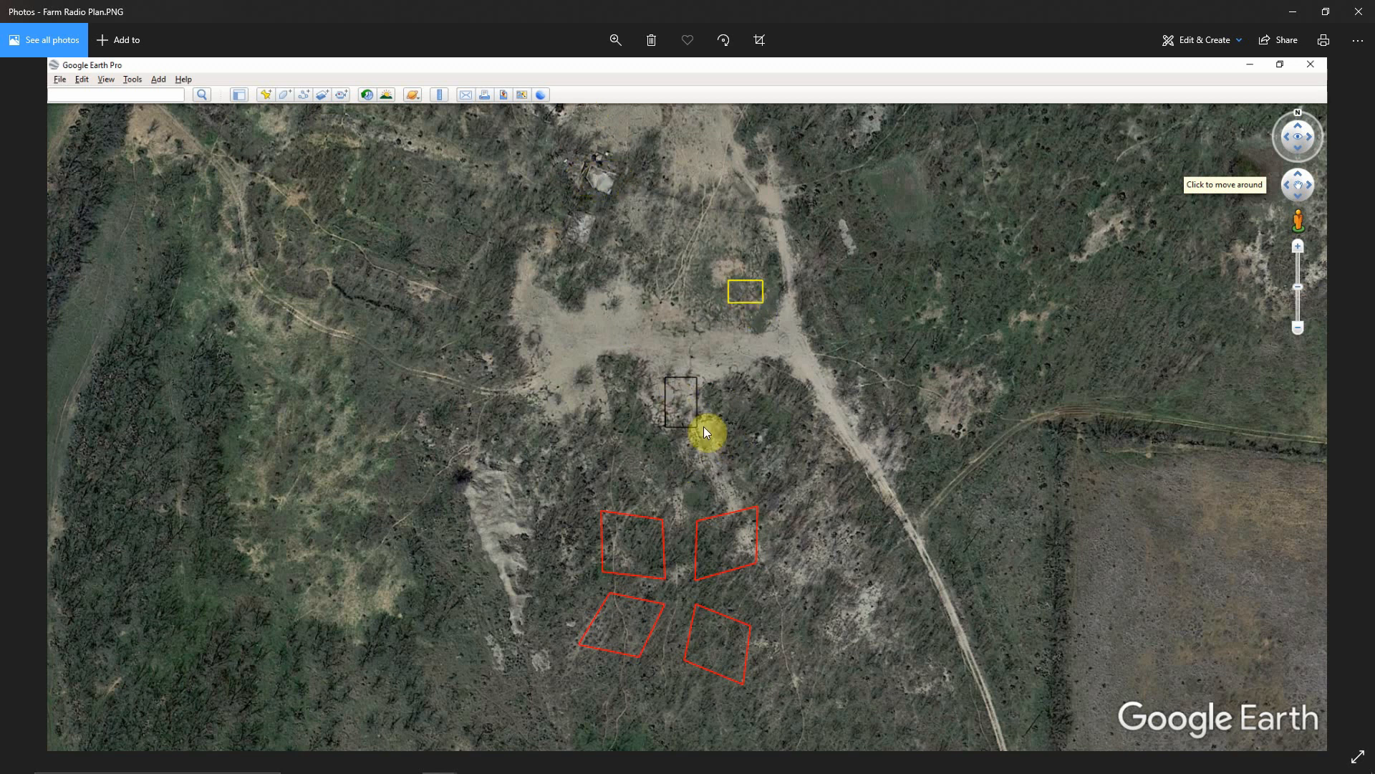
{"action": "mouse_move", "coordinate": [680, 567]}
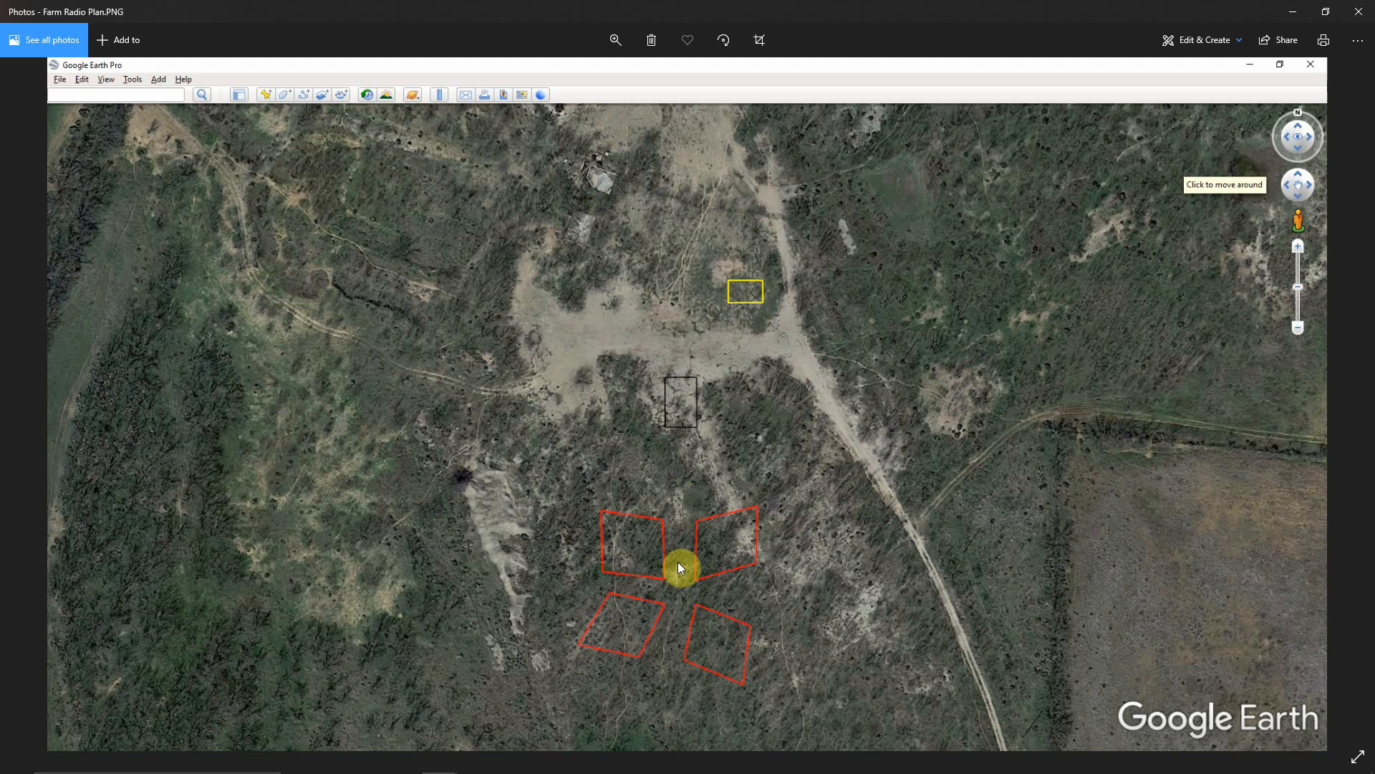
{"action": "mouse_move", "coordinate": [679, 576]}
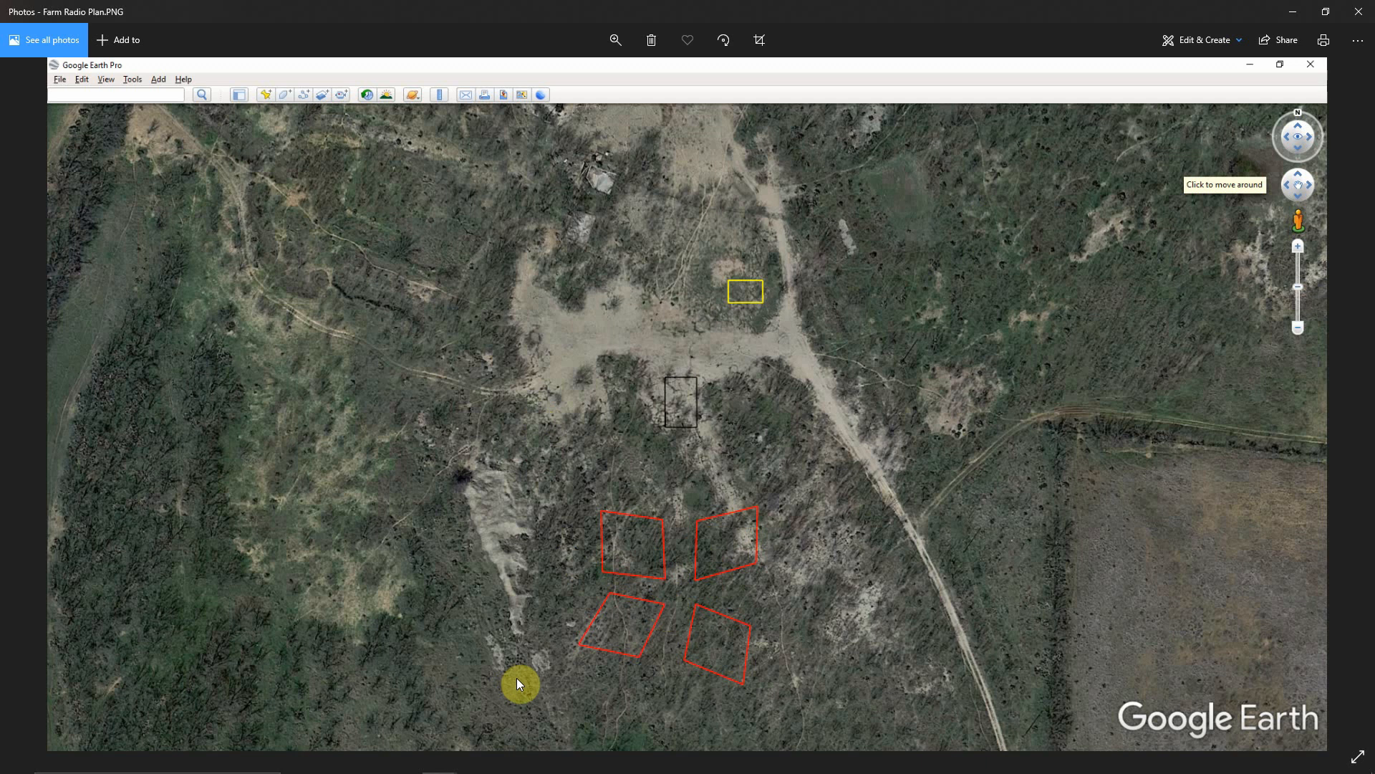
{"action": "mouse_move", "coordinate": [553, 685]}
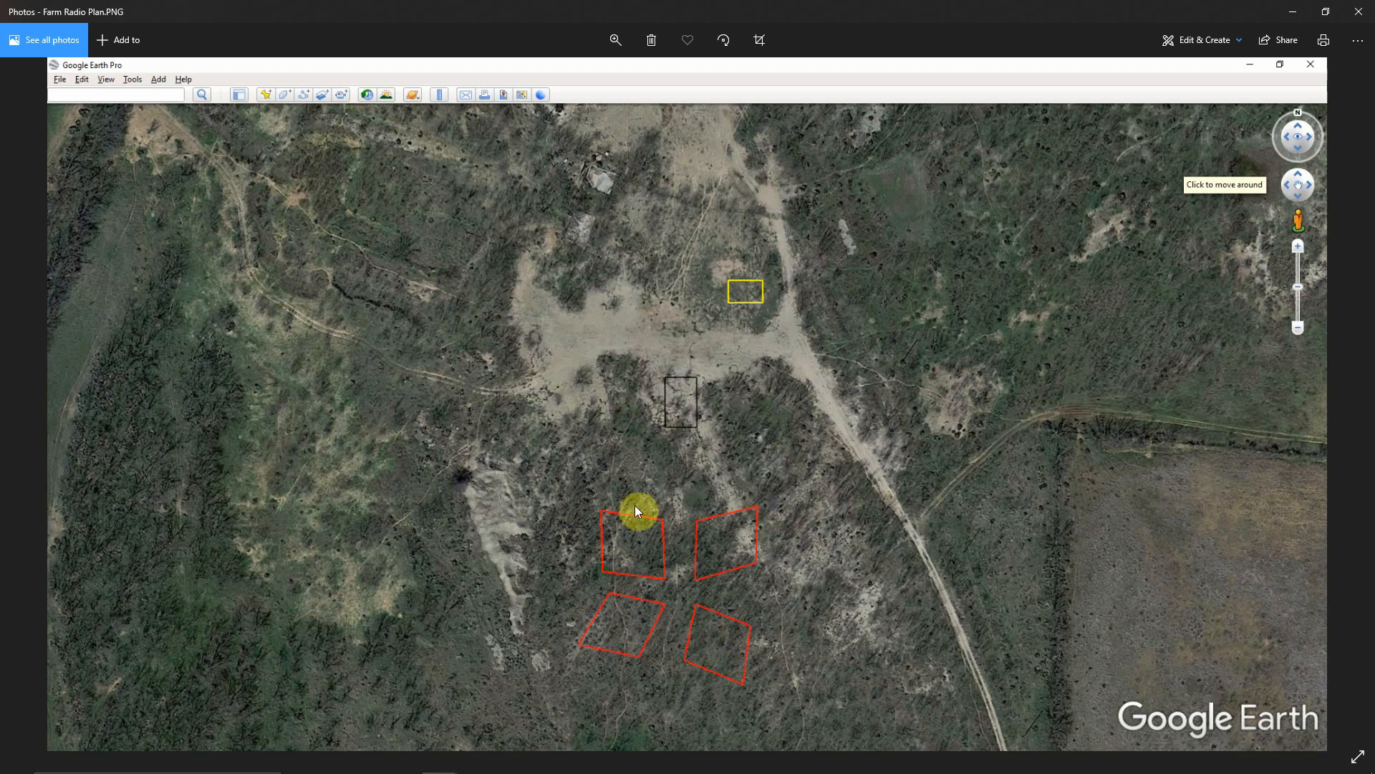
{"action": "mouse_move", "coordinate": [642, 587]}
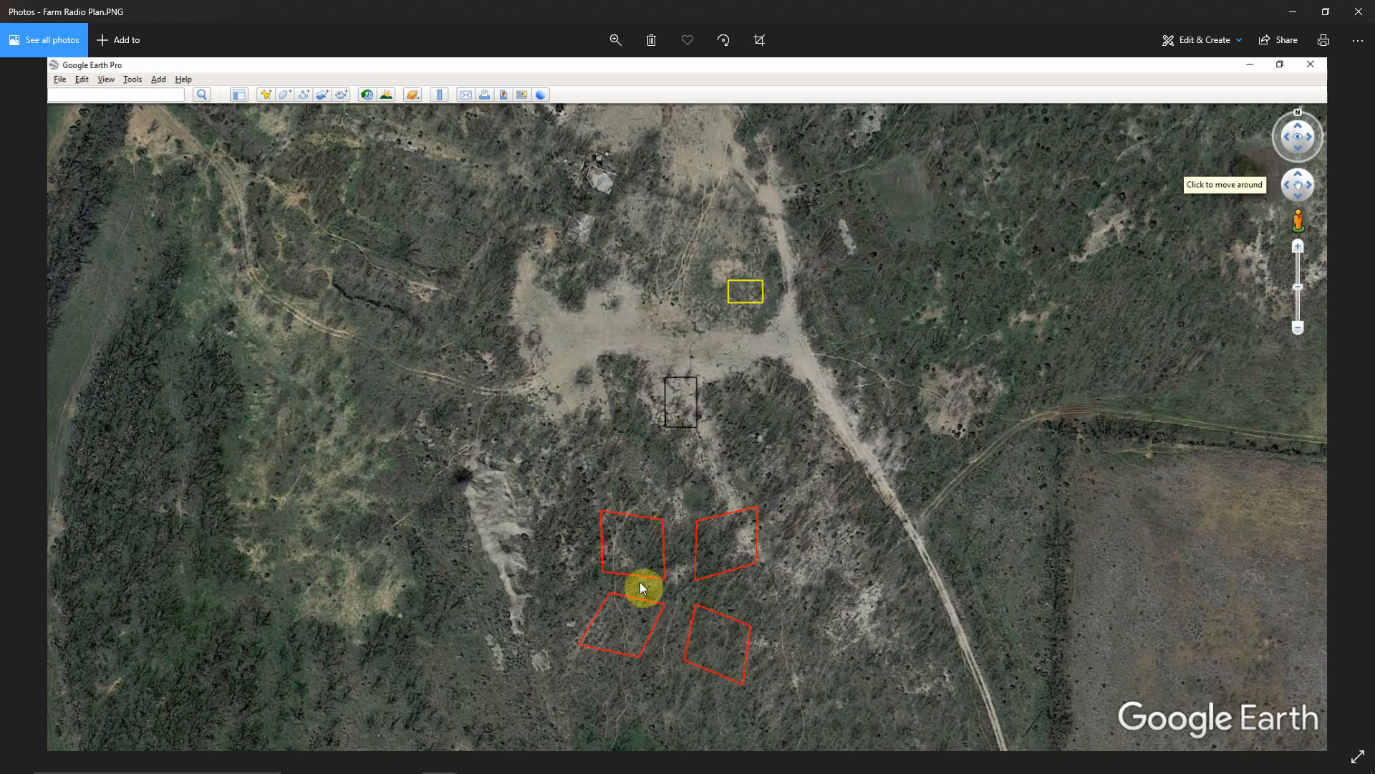